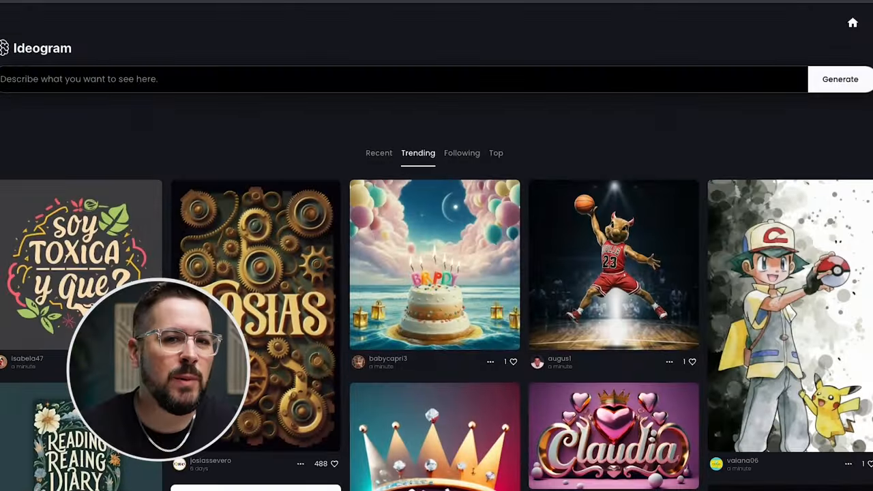
Scroll through the Subscription page to reach the Free, Basic and Plus plan comparison
{"action": "scroll", "scroll_direction": "down", "scroll_amount": 3}
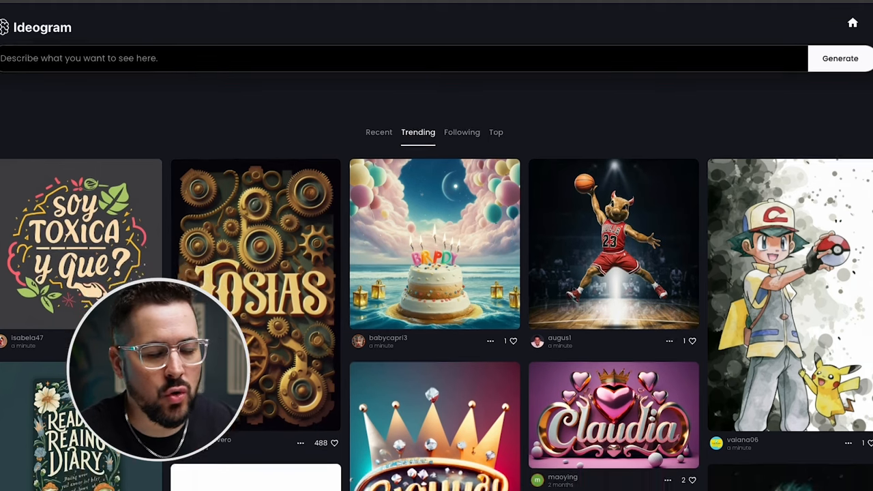
{"action": "scroll", "scroll_direction": "down", "scroll_amount": 3}
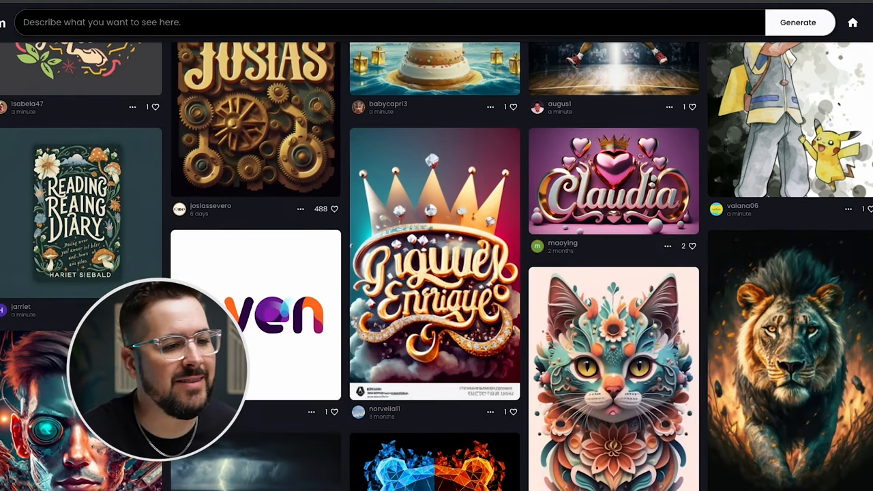
{"action": "scroll", "scroll_direction": "down", "scroll_amount": 3}
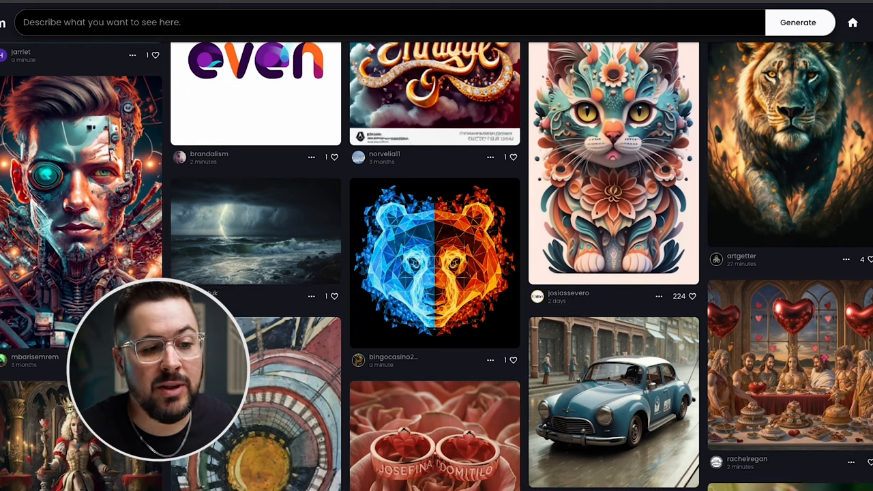
{"action": "scroll", "scroll_direction": "down", "scroll_amount": 3}
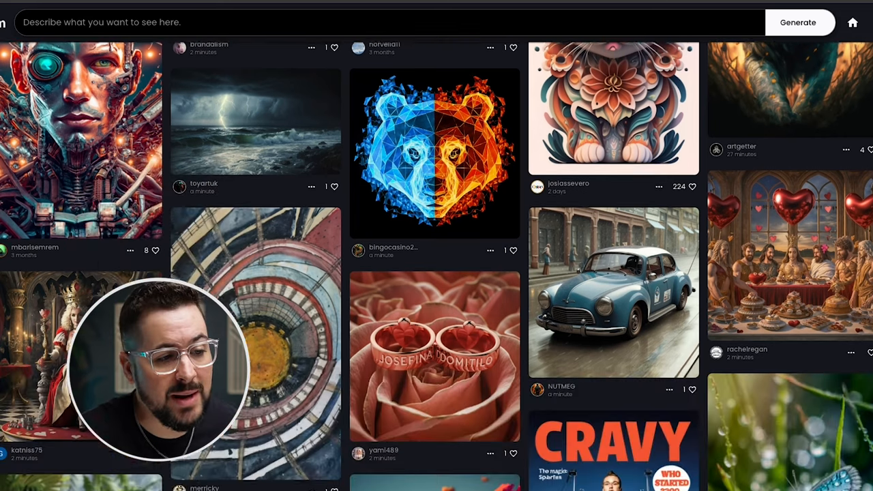
{"action": "scroll", "scroll_direction": "down", "scroll_amount": 3}
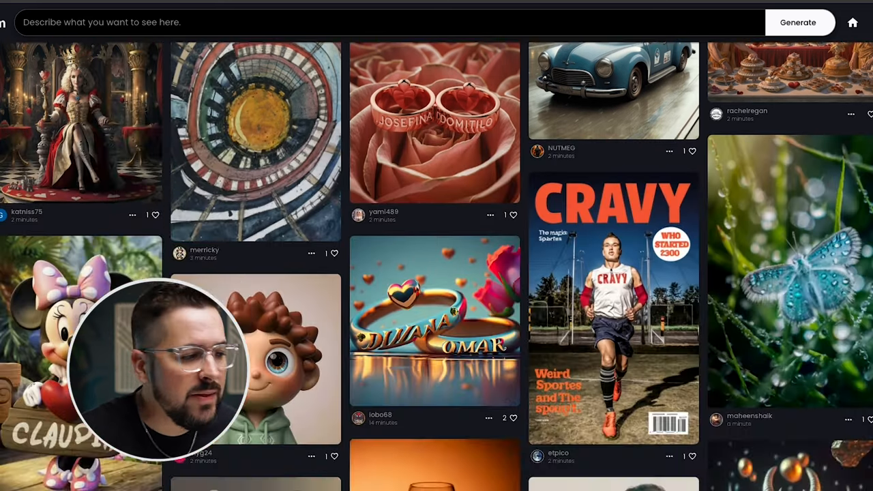
{"action": "scroll", "scroll_direction": "down", "scroll_amount": 3}
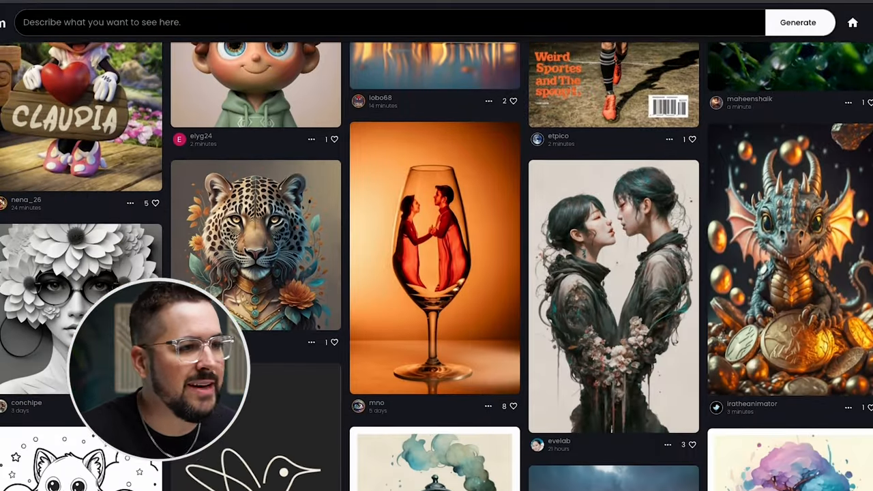
{"action": "scroll", "scroll_direction": "down", "scroll_amount": 3}
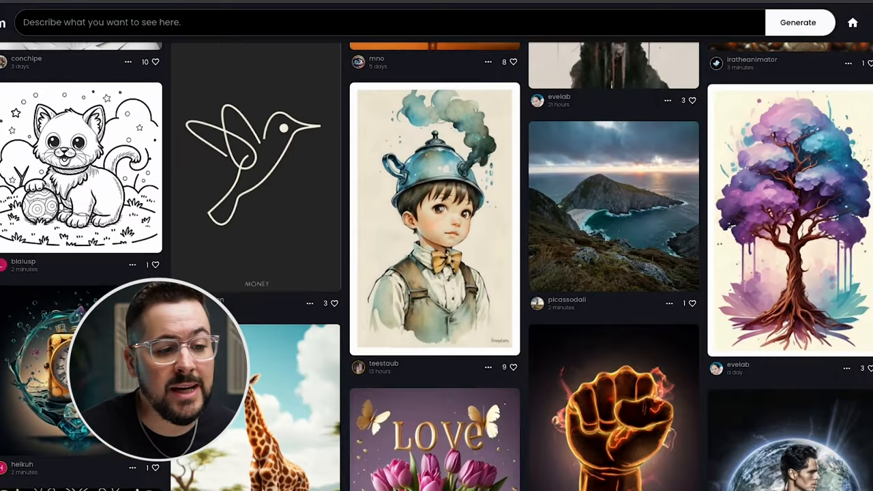
{"action": "scroll", "scroll_direction": "down", "scroll_amount": 3}
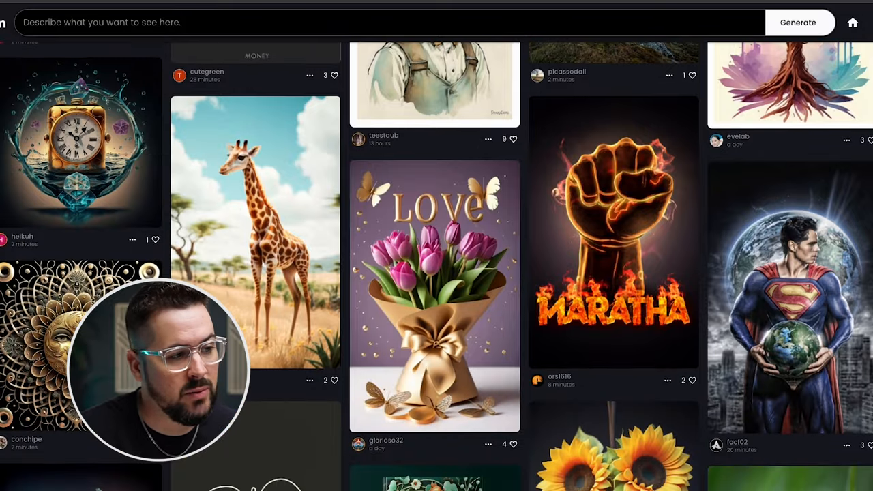
{"action": "scroll", "scroll_direction": "down", "scroll_amount": 3}
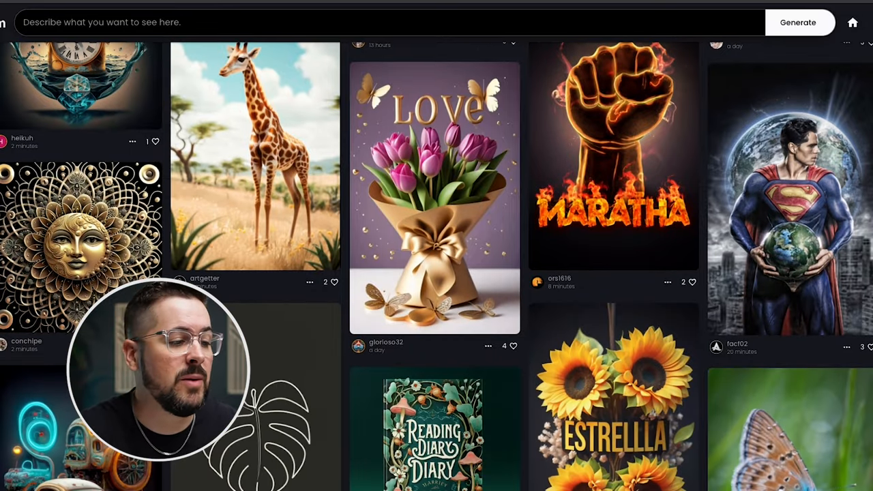
{"action": "scroll", "scroll_direction": "down", "scroll_amount": 3}
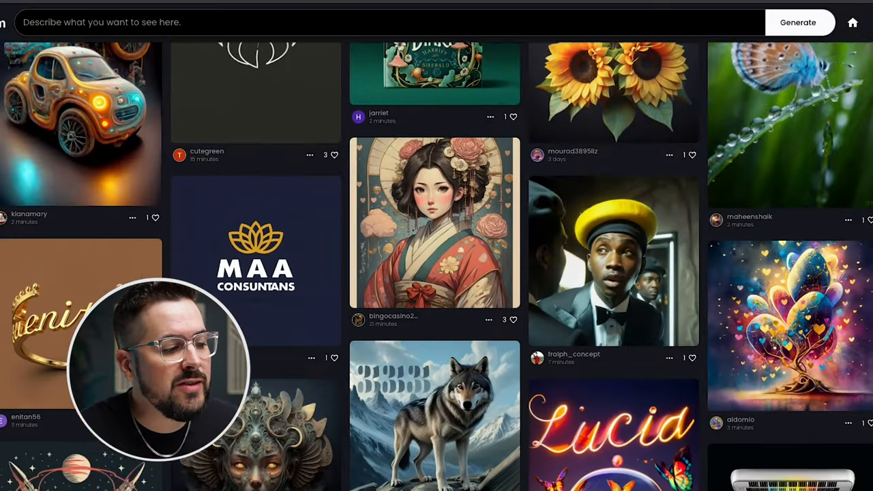
{"action": "scroll", "scroll_direction": "down", "scroll_amount": 3}
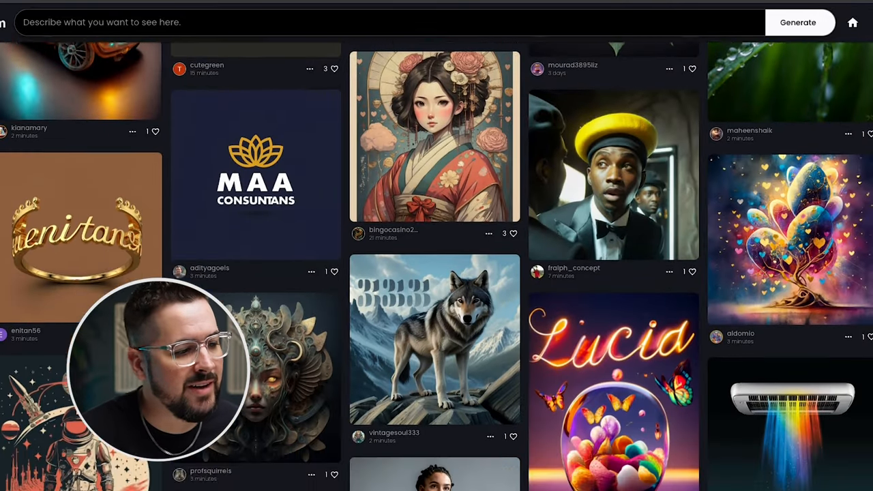
{"action": "scroll", "scroll_direction": "down", "scroll_amount": 3}
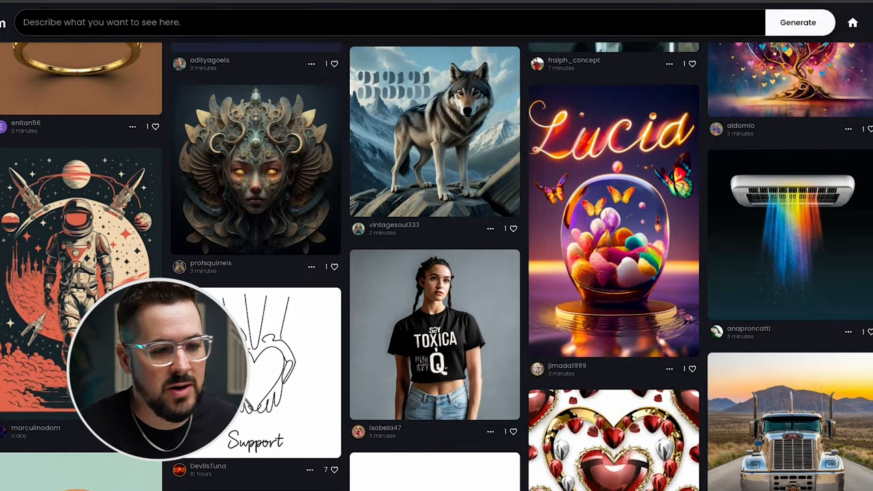
{"action": "scroll", "scroll_direction": "up", "scroll_amount": 3}
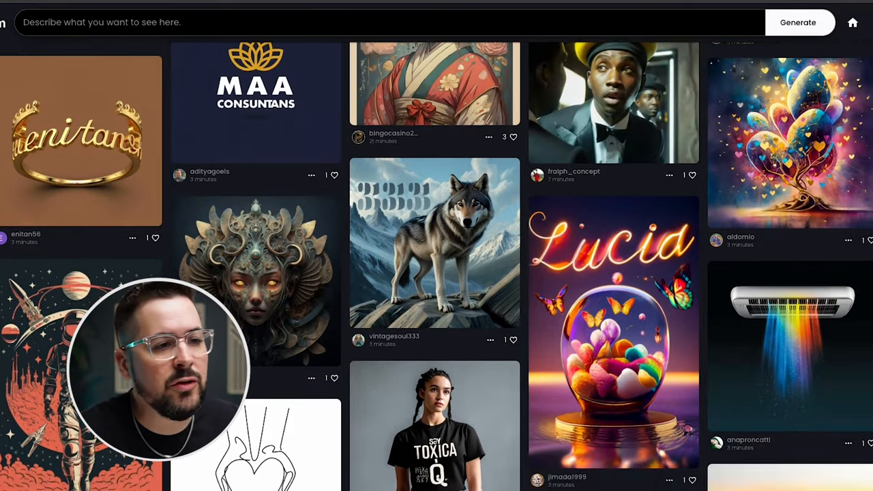
{"action": "scroll", "scroll_direction": "down", "scroll_amount": 3}
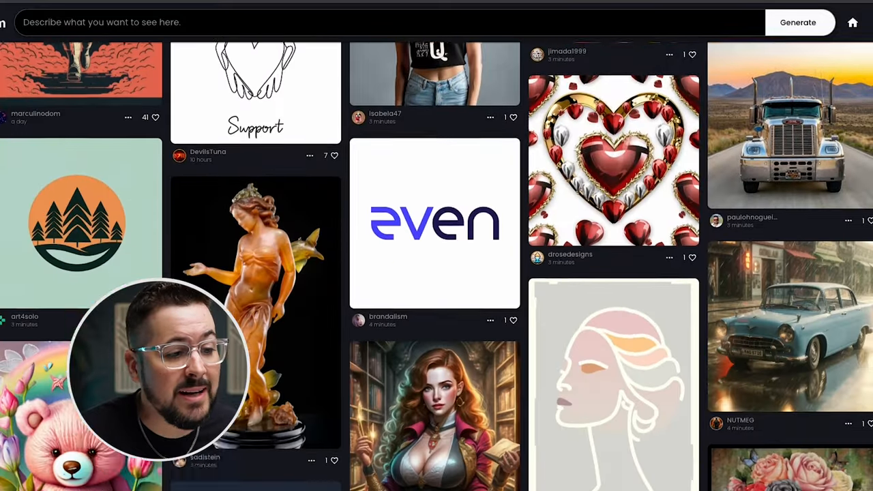
{"action": "scroll", "scroll_direction": "down", "scroll_amount": 3}
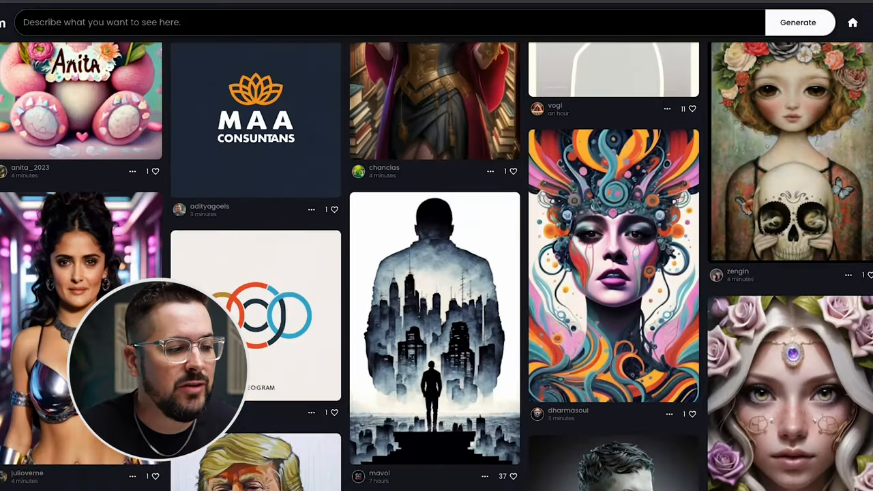
{"action": "scroll", "scroll_direction": "down", "scroll_amount": 3}
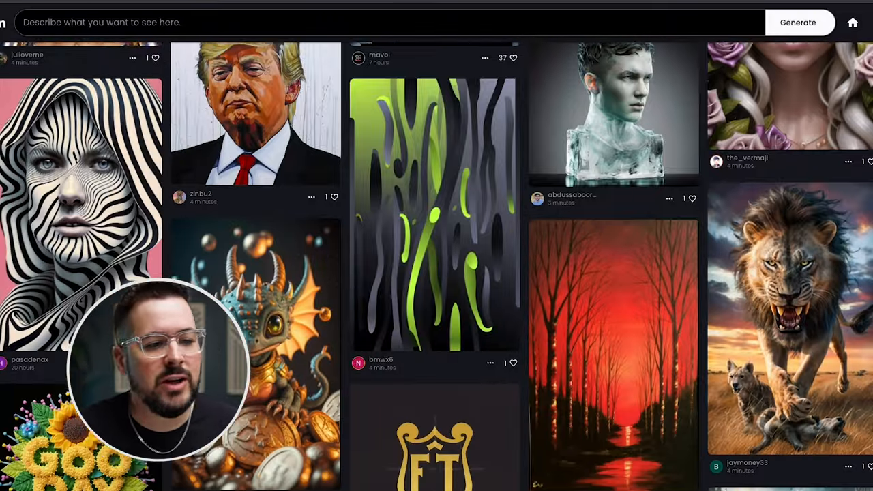
{"action": "scroll", "scroll_direction": "down", "scroll_amount": 3}
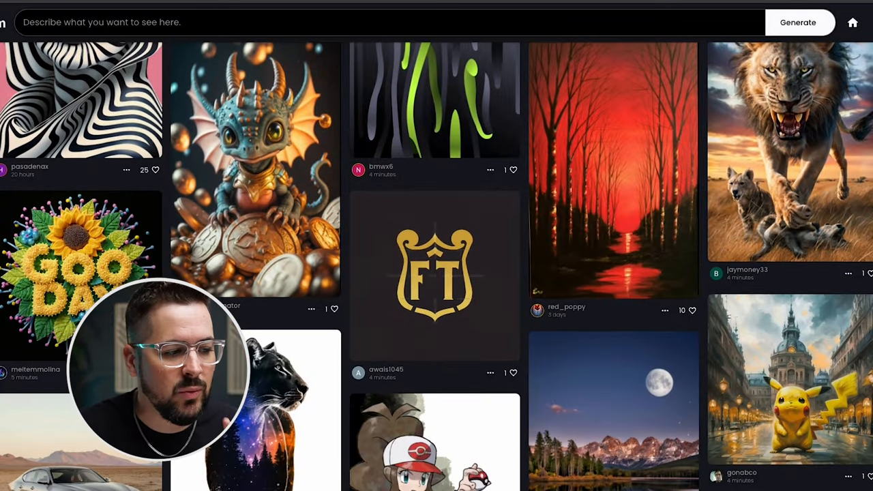
{"action": "scroll", "scroll_direction": "down", "scroll_amount": 3}
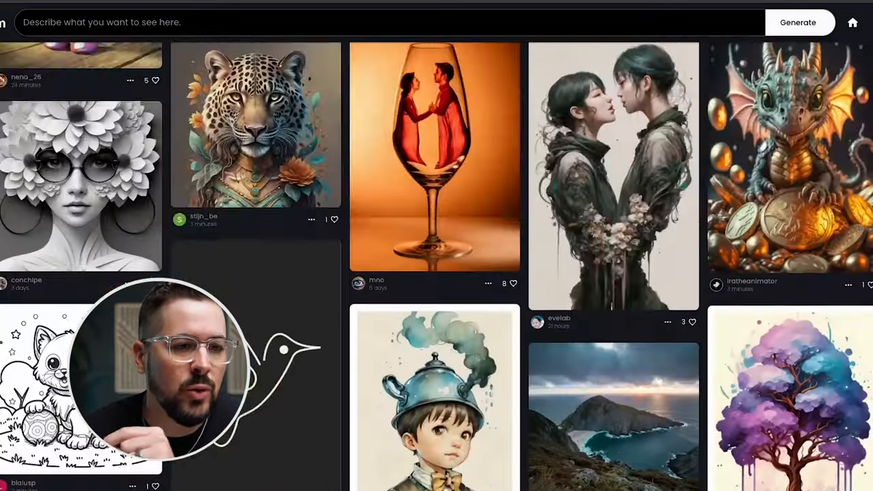
{"action": "scroll", "scroll_direction": "down", "scroll_amount": 3}
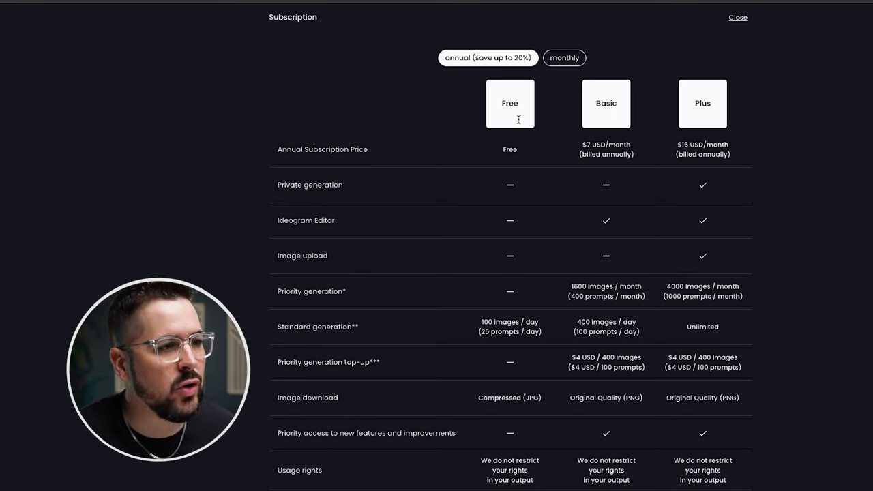
{"action": "mouse_move", "coordinate": [608, 120]}
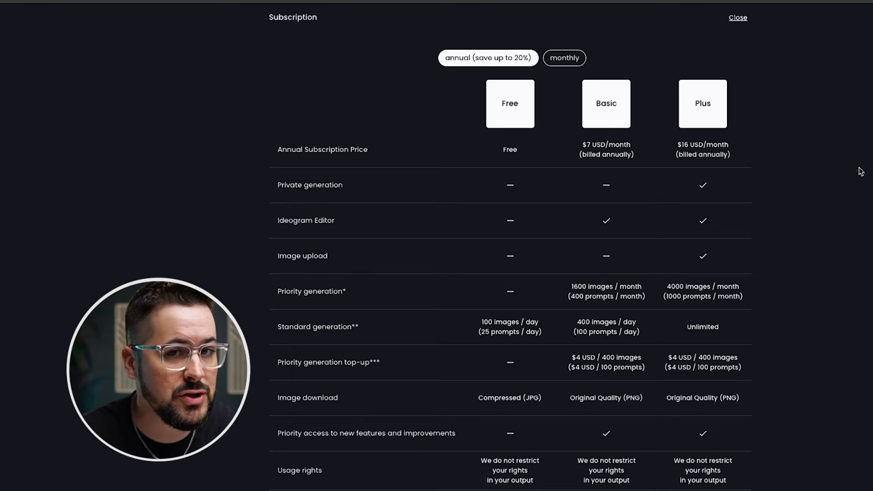
{"action": "mouse_move", "coordinate": [676, 68]}
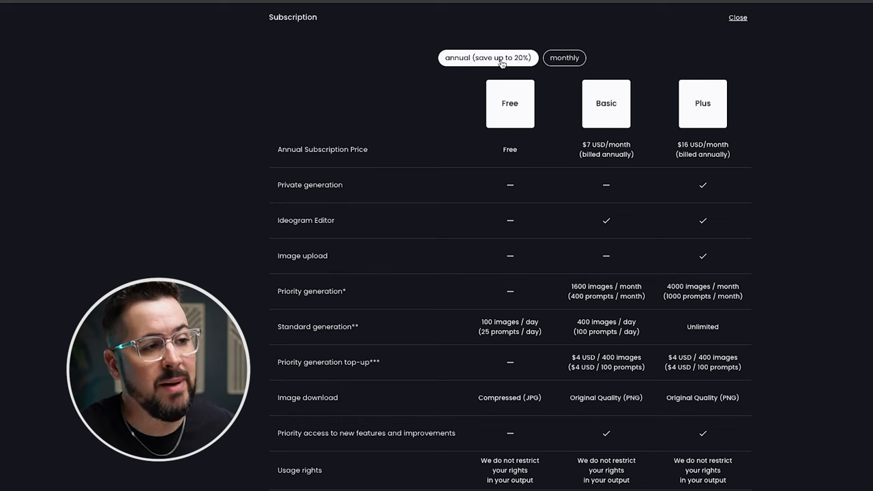
{"action": "mouse_move", "coordinate": [611, 149]}
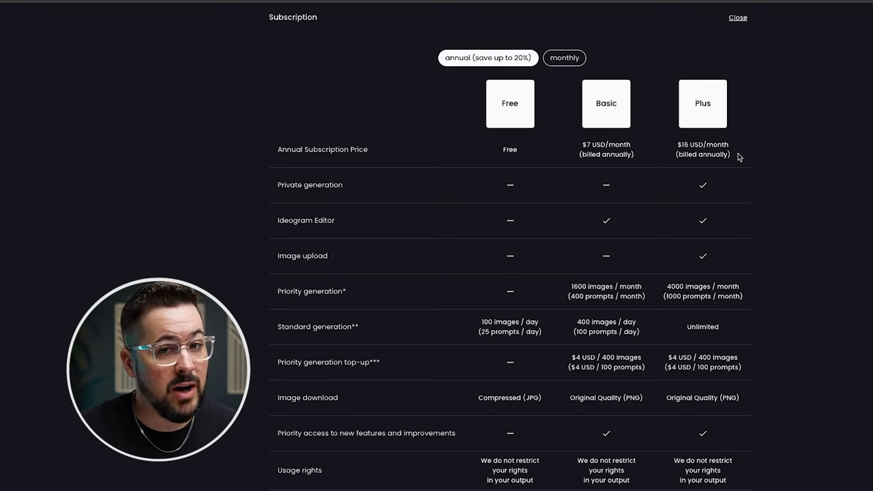
Switch the plan comparison to monthly billing, showing Basic at $8 and Plus at $20
{"action": "left_click", "coordinate": [564, 57]}
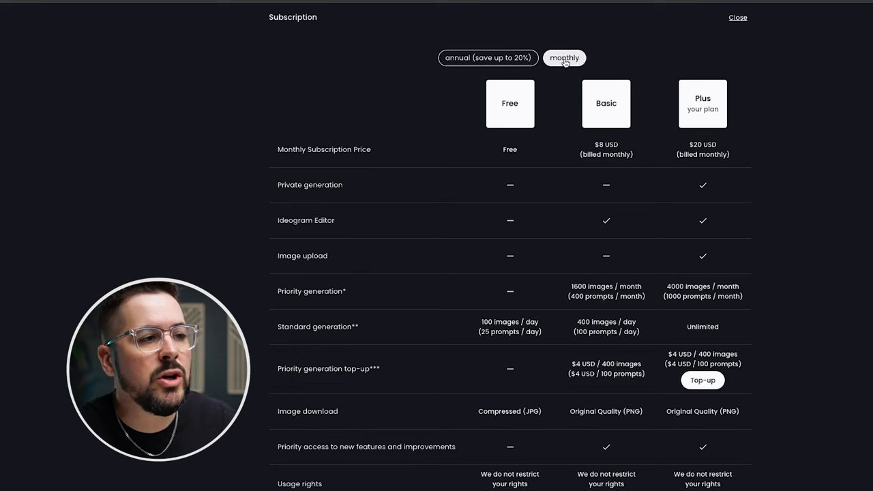
{"action": "mouse_move", "coordinate": [615, 126]}
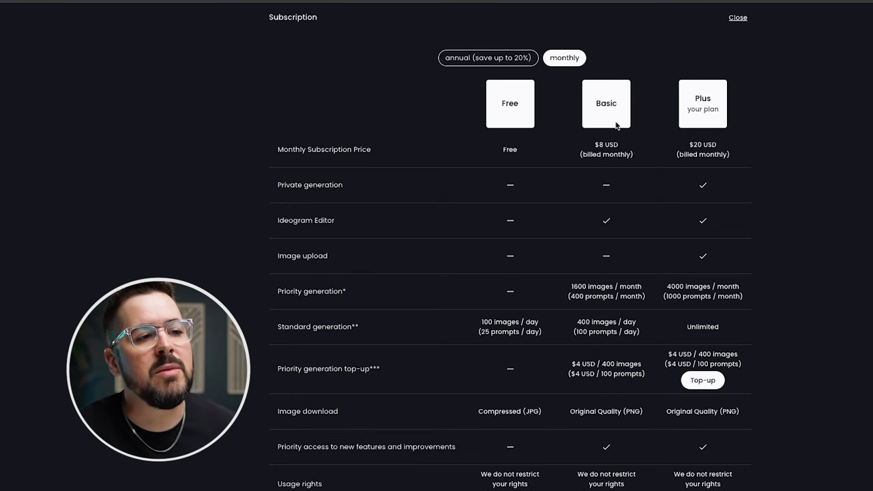
{"action": "mouse_move", "coordinate": [716, 118]}
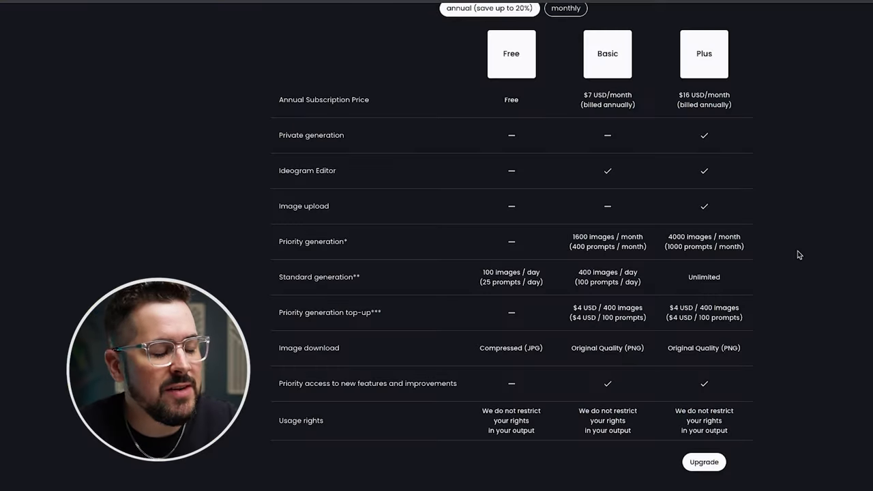
{"action": "mouse_move", "coordinate": [477, 275]}
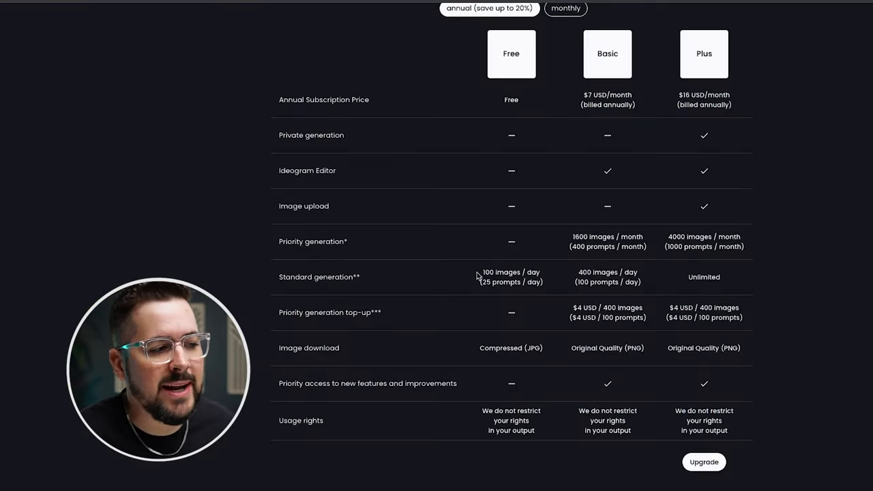
{"action": "mouse_move", "coordinate": [368, 285]}
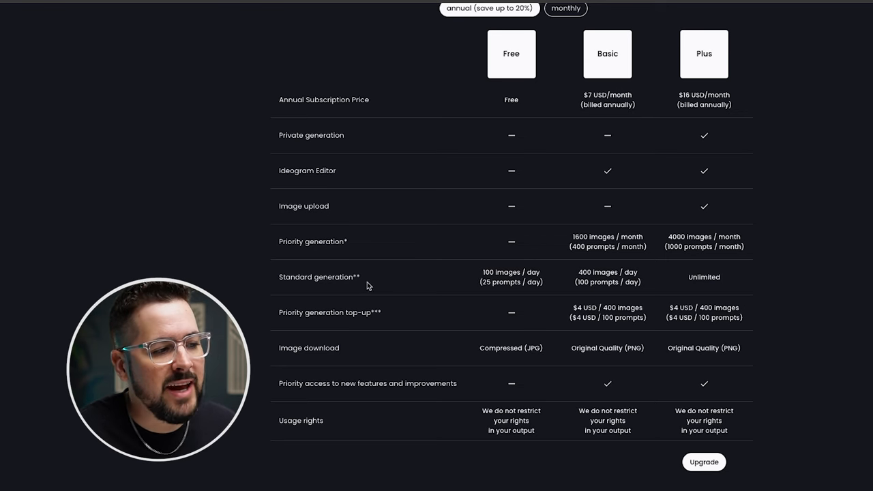
{"action": "mouse_move", "coordinate": [538, 281]}
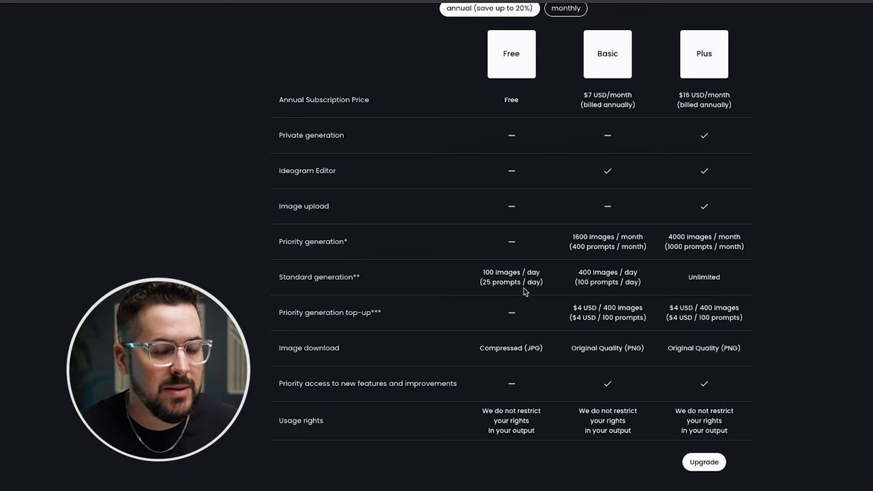
{"action": "scroll", "scroll_direction": "down", "scroll_amount": 3}
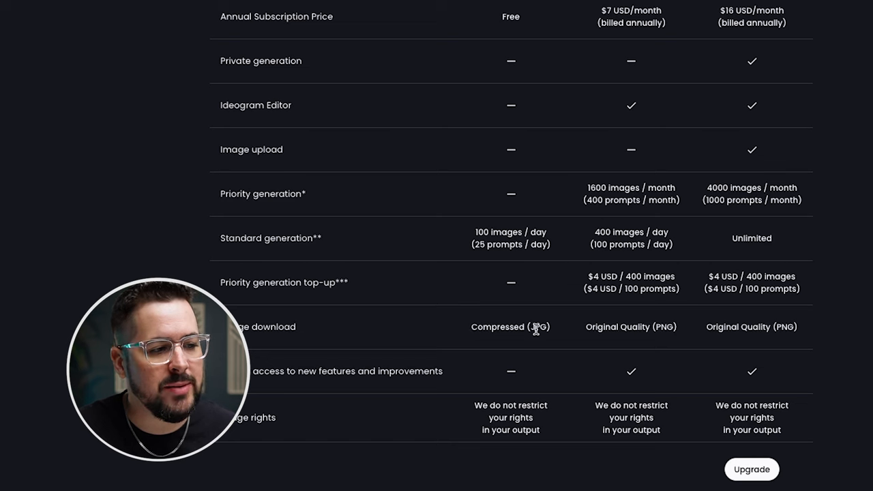
{"action": "mouse_move", "coordinate": [553, 337]}
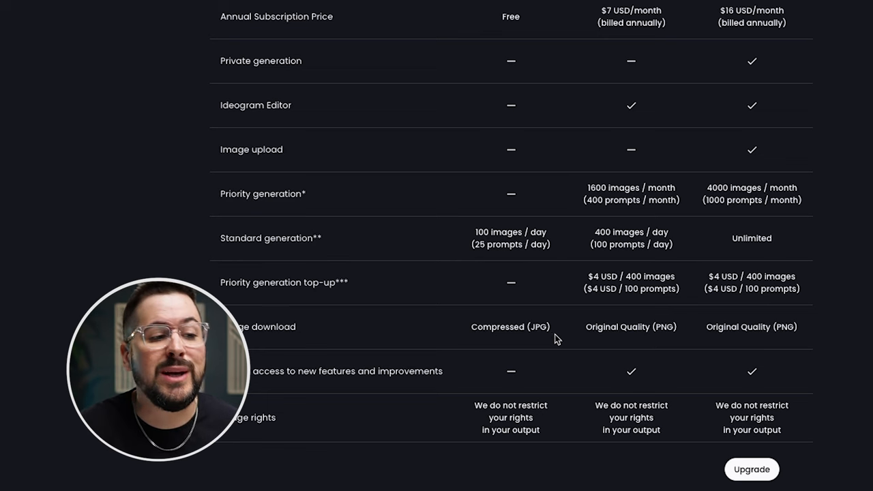
{"action": "mouse_move", "coordinate": [698, 346]}
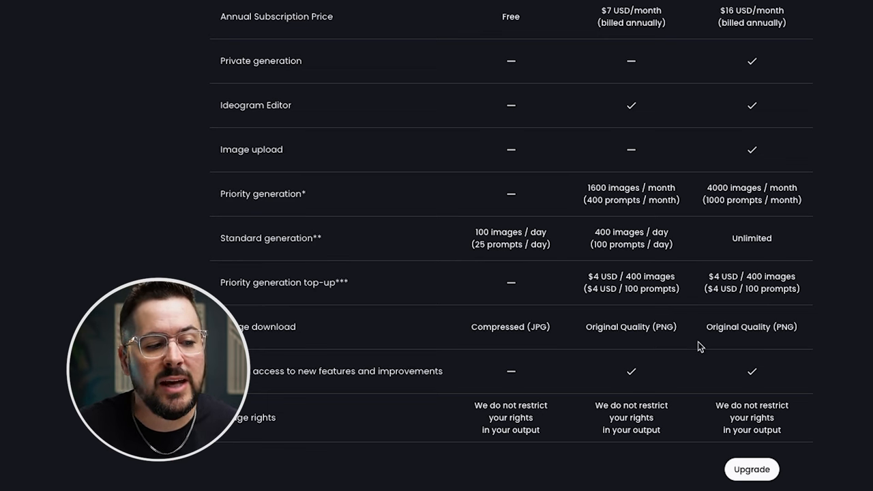
{"action": "mouse_move", "coordinate": [667, 330]}
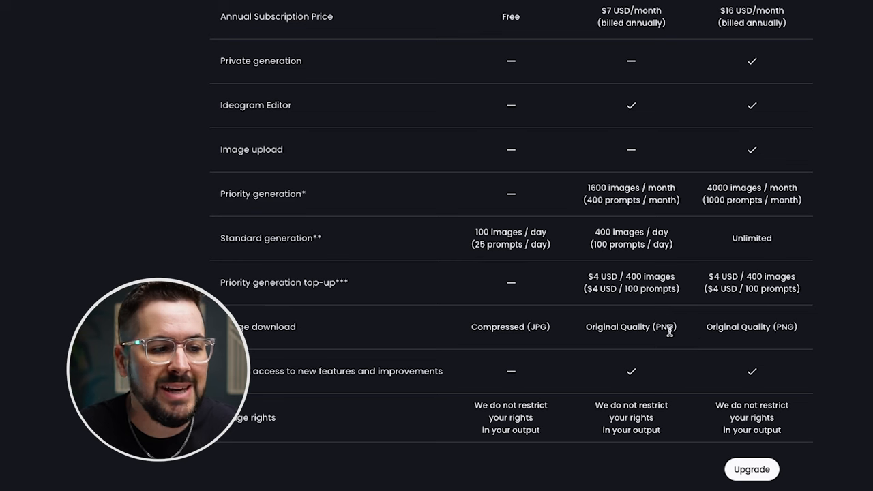
{"action": "mouse_move", "coordinate": [681, 341]}
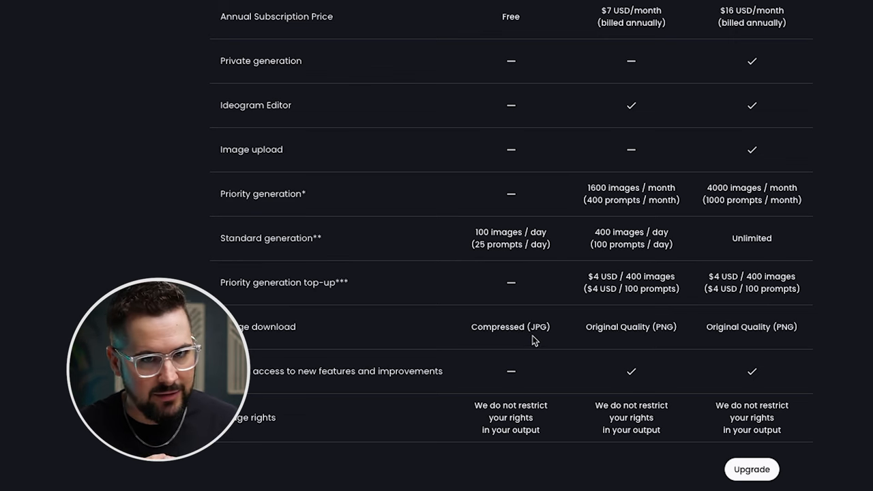
{"action": "scroll", "scroll_direction": "up", "scroll_amount": 3}
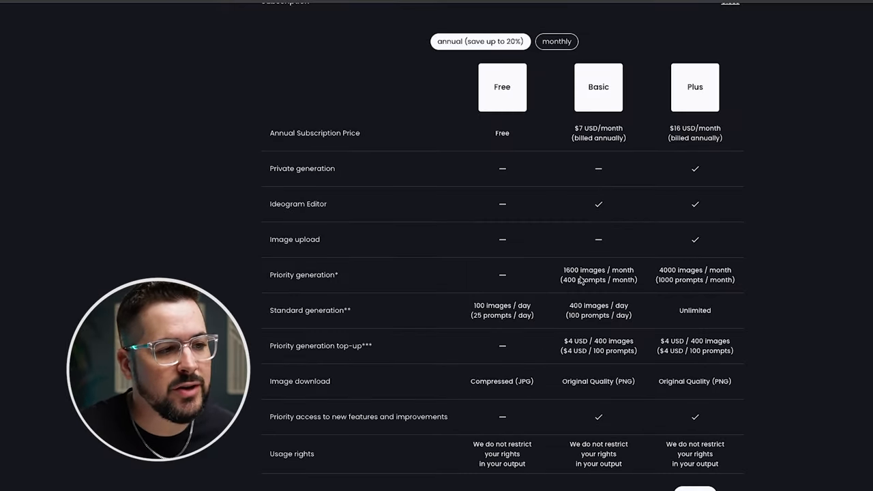
{"action": "mouse_move", "coordinate": [360, 319]}
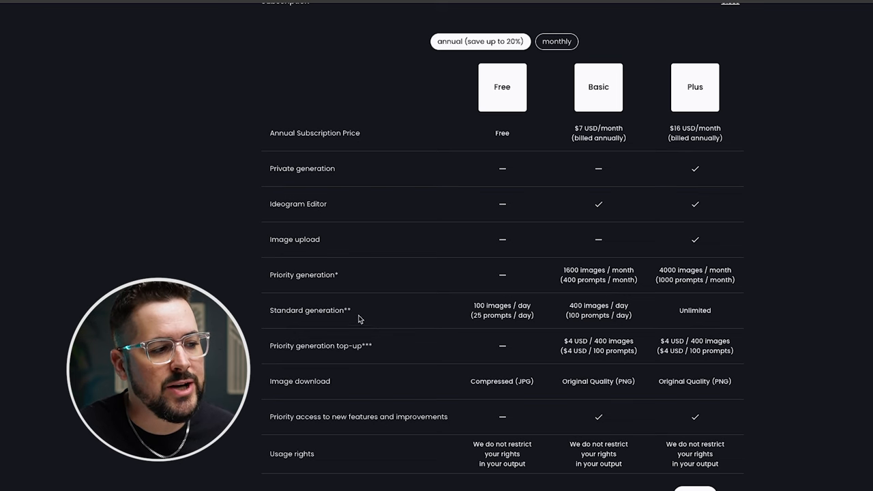
{"action": "mouse_move", "coordinate": [540, 321]}
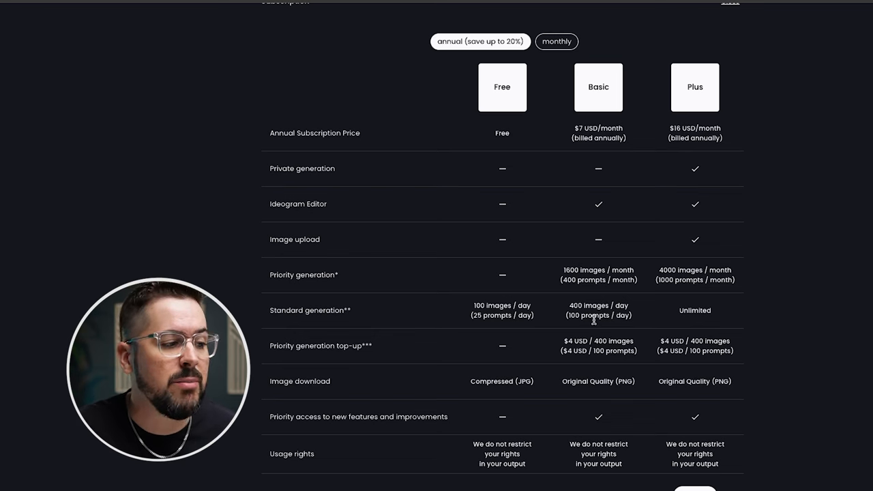
{"action": "scroll", "scroll_direction": "down", "scroll_amount": 3}
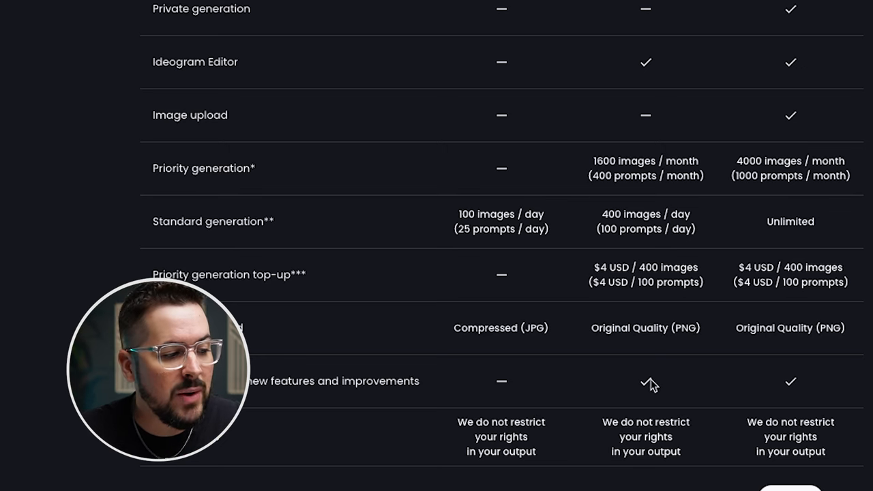
{"action": "mouse_move", "coordinate": [658, 389]}
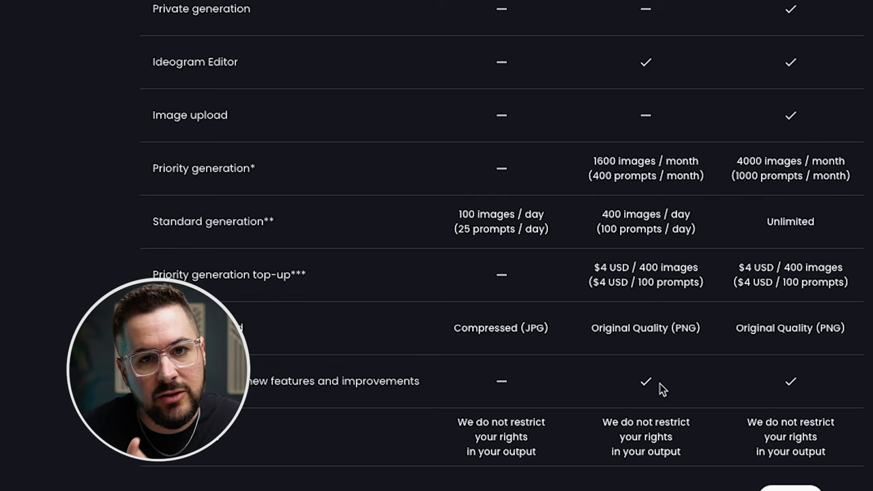
{"action": "scroll", "scroll_direction": "down", "scroll_amount": 3}
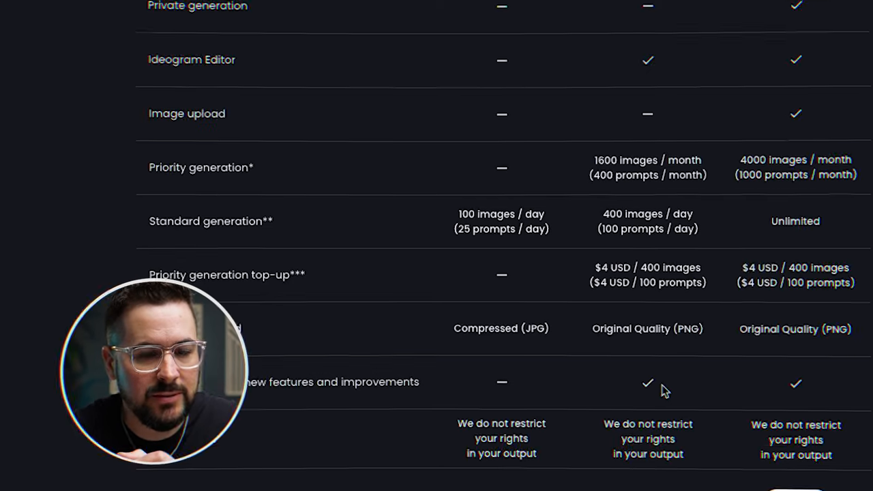
{"action": "scroll", "scroll_direction": "up", "scroll_amount": 3}
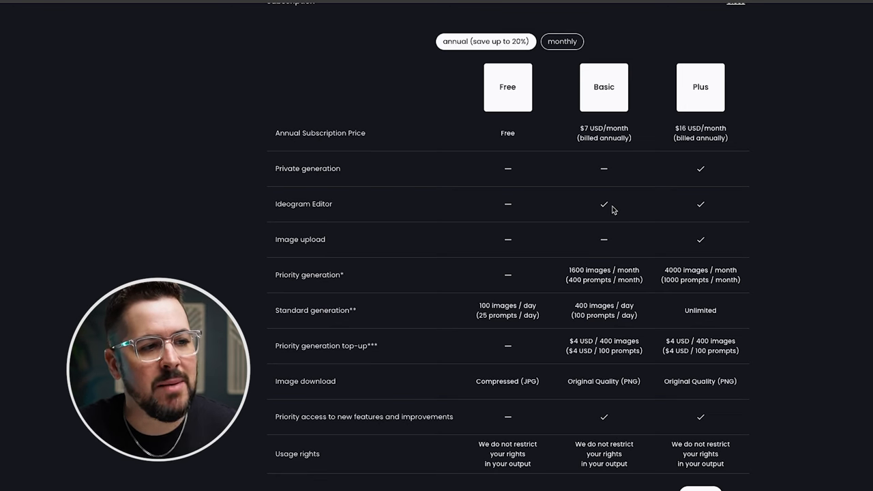
{"action": "mouse_move", "coordinate": [618, 212]}
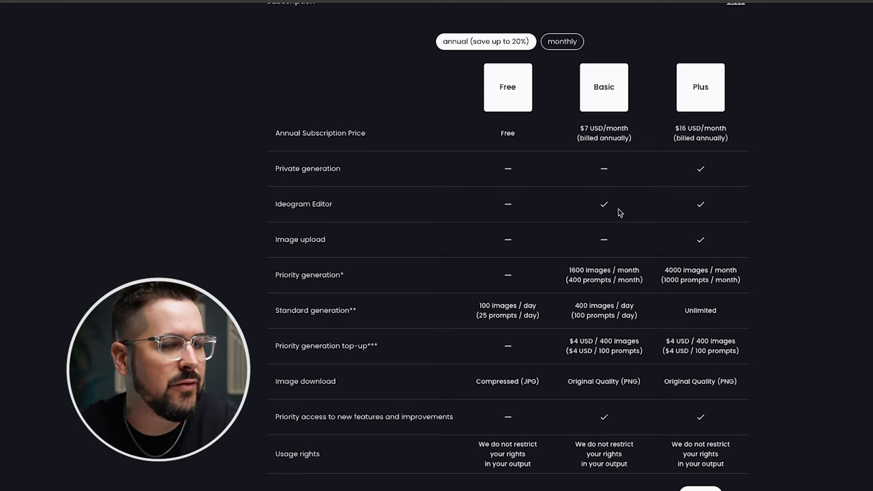
{"action": "mouse_move", "coordinate": [592, 215]}
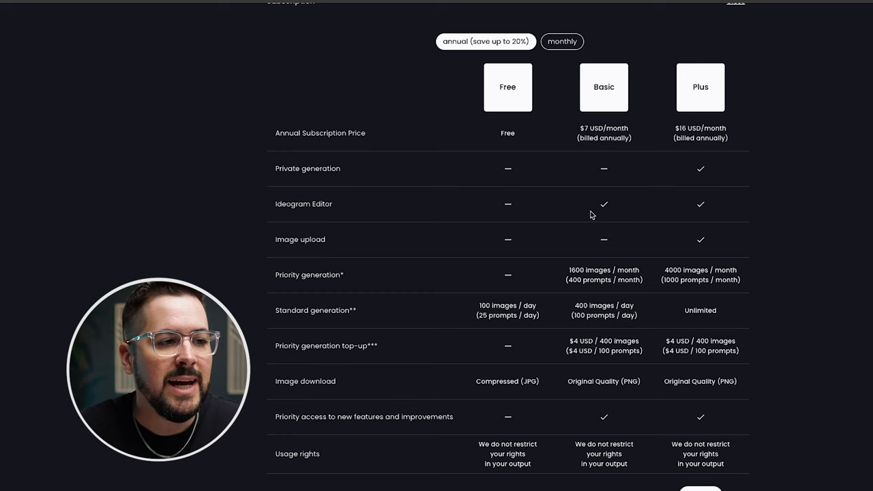
{"action": "mouse_move", "coordinate": [615, 207]}
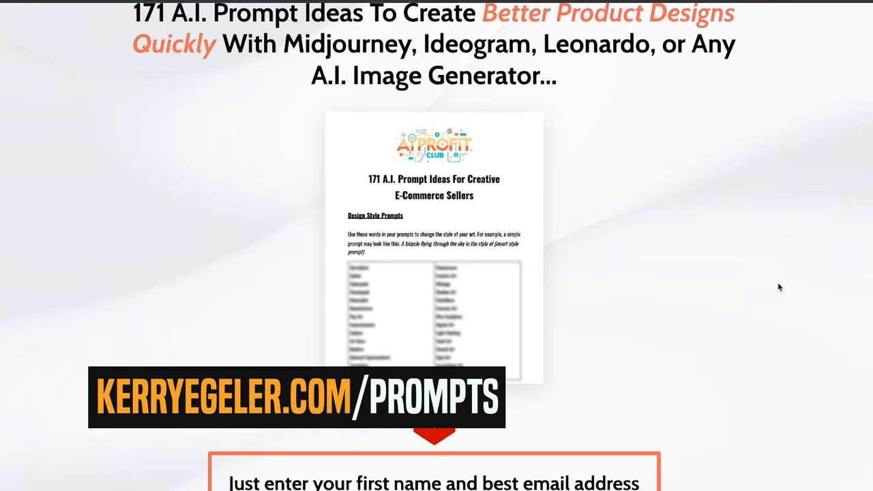
{"action": "scroll", "scroll_direction": "down", "scroll_amount": 3}
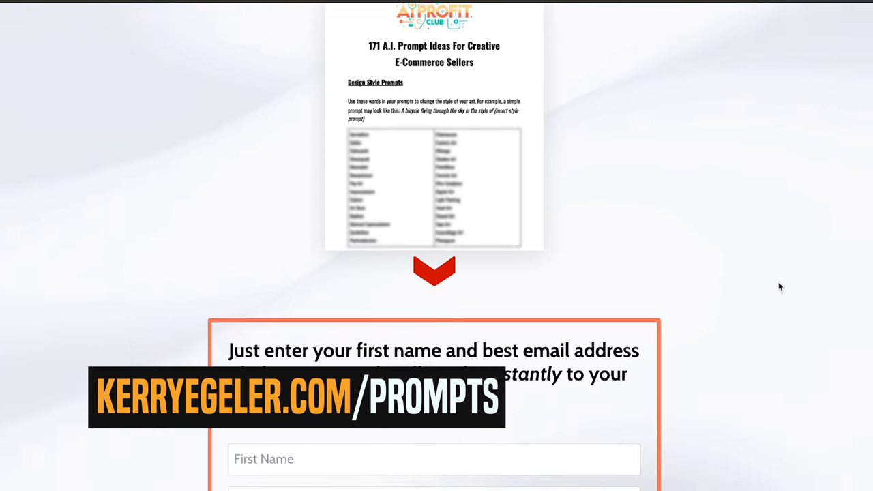
{"action": "scroll", "scroll_direction": "down", "scroll_amount": 3}
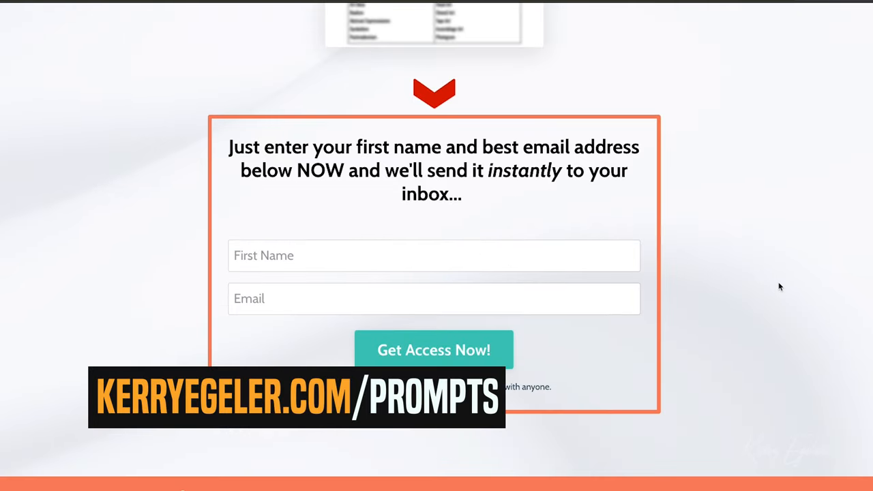
{"action": "scroll", "scroll_direction": "down", "scroll_amount": 3}
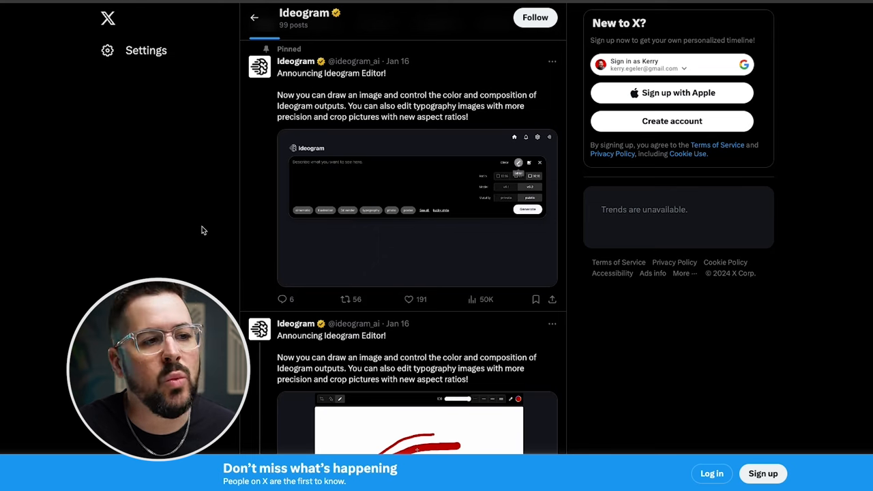
Play the pinned Ideogram Editor announcement video and expand it to full screen
{"action": "left_click", "coordinate": [418, 205]}
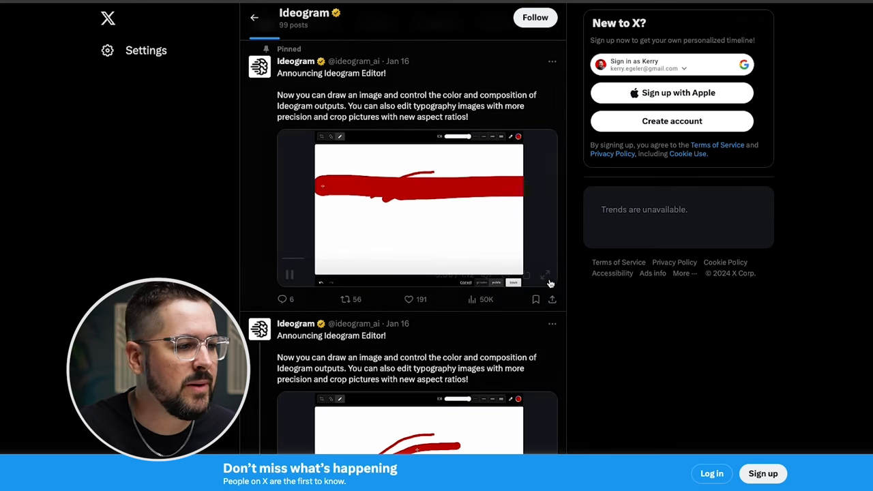
{"action": "left_click", "coordinate": [546, 276]}
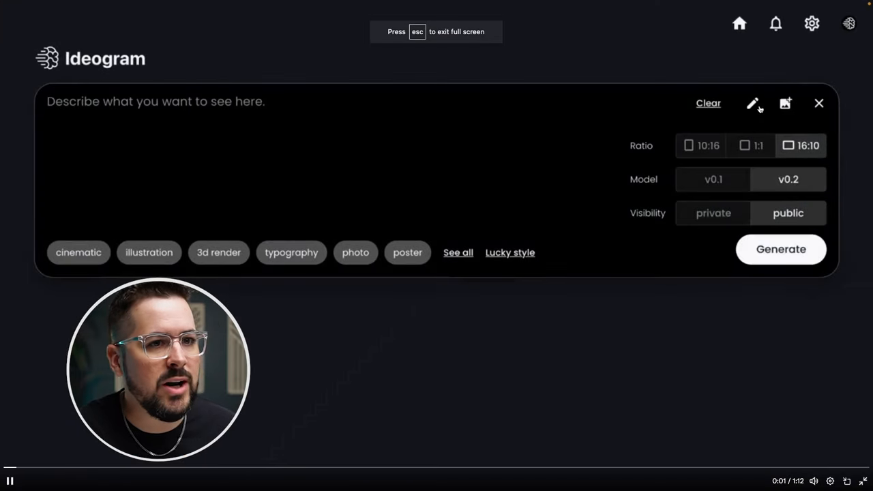
Sketch on the drawing canvas: a red band across the top, then yellow picked as the brush colour
{"action": "left_click", "coordinate": [753, 104]}
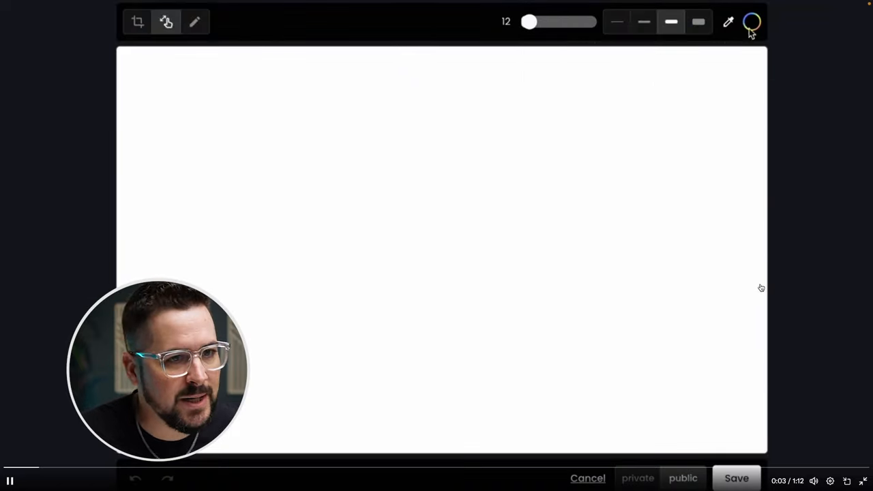
{"action": "left_click_drag", "start_coordinate": [289, 212], "coordinate": [488, 131]}
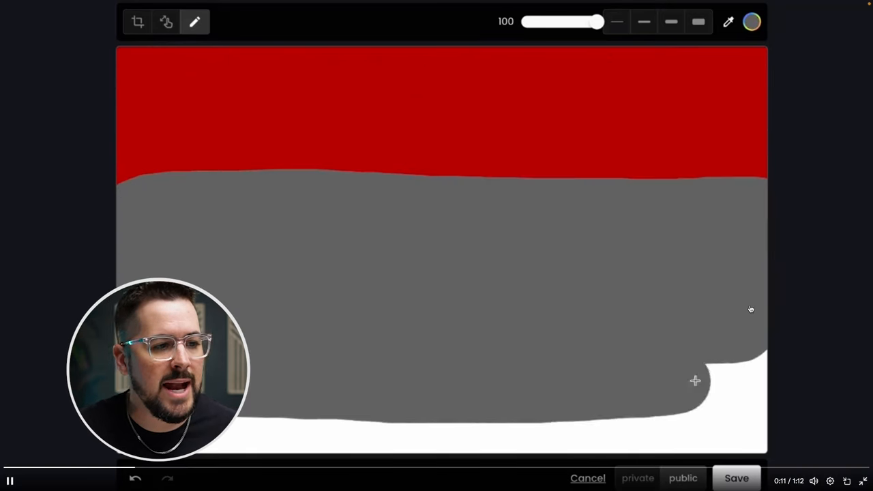
{"action": "left_click", "coordinate": [750, 22]}
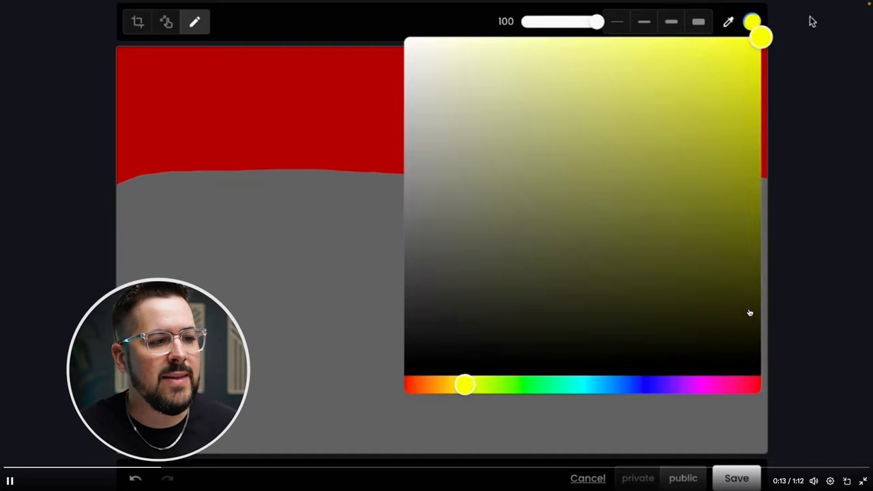
{"action": "left_click_drag", "start_coordinate": [464, 385], "coordinate": [593, 403]}
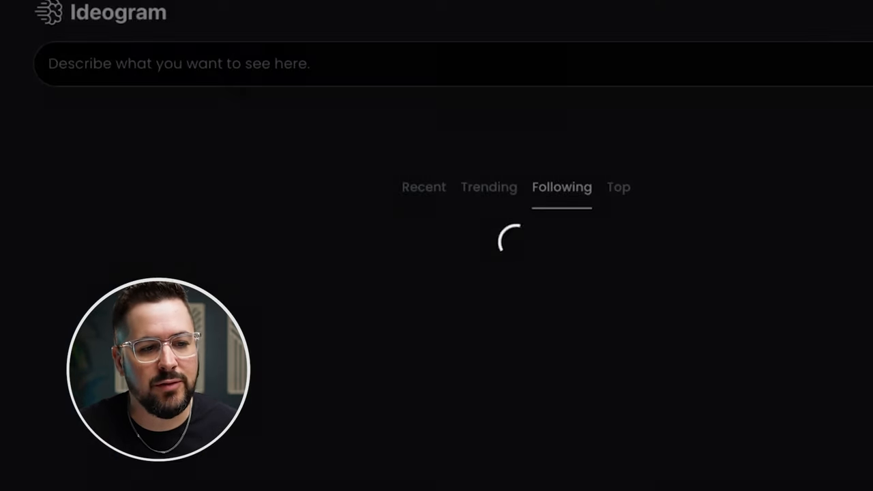
Start the prompt 'A green toad sitting' beside the attached sketch
{"action": "type", "text": "A green toad sitting"}
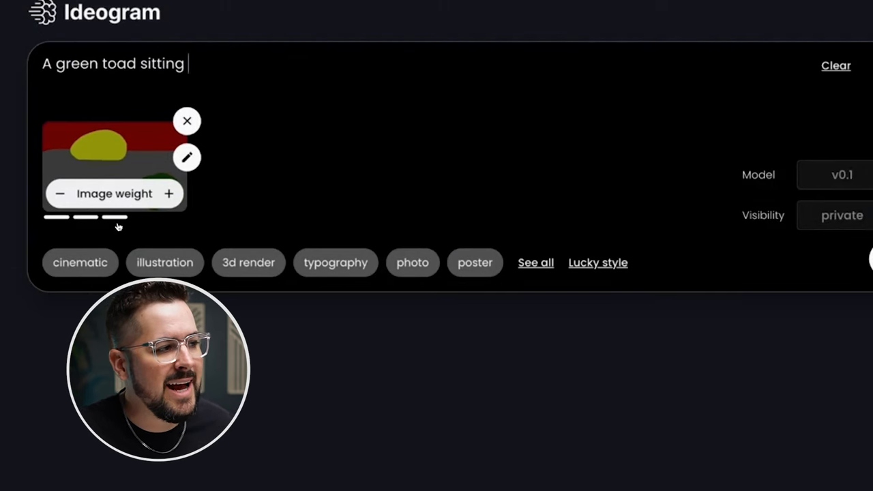
Finish the prompt 'on pavement, posing in front of a' and view a generated toad image
{"action": "type", "text": "on pavement, posing in front of a"}
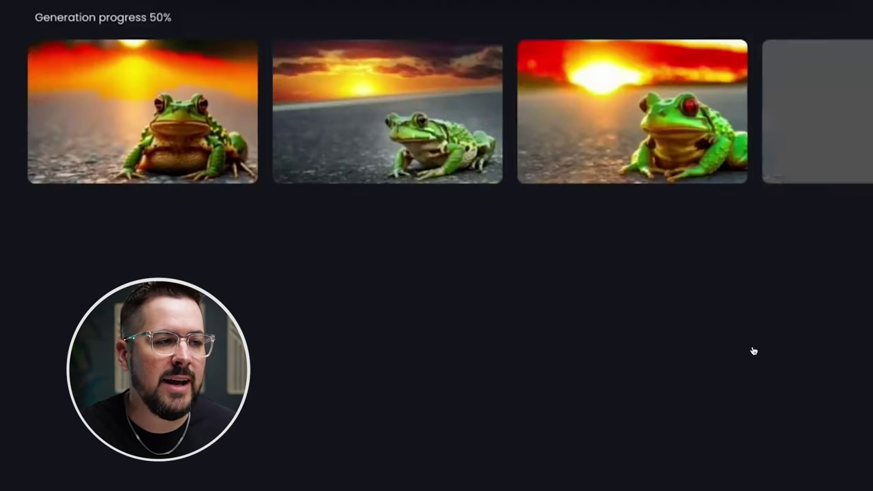
{"action": "left_click", "coordinate": [630, 112]}
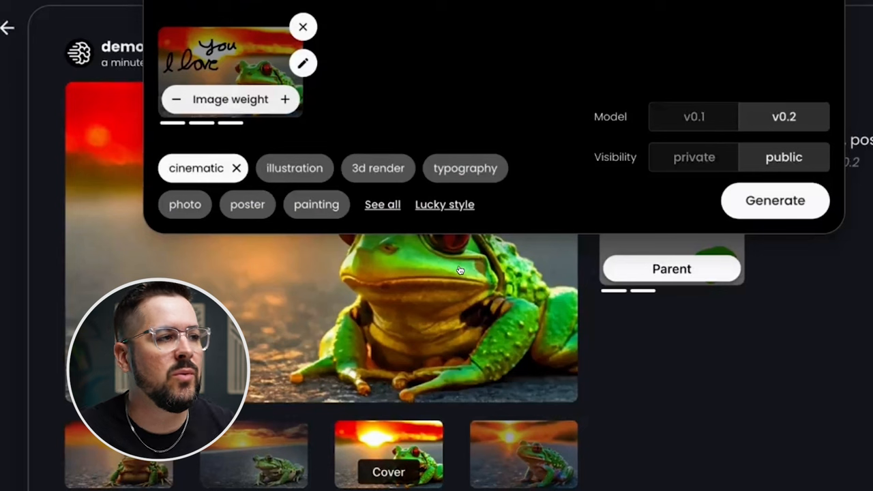
Regenerate the toads with the handwritten 'I love you' picture and view a result
{"action": "left_click", "coordinate": [775, 201]}
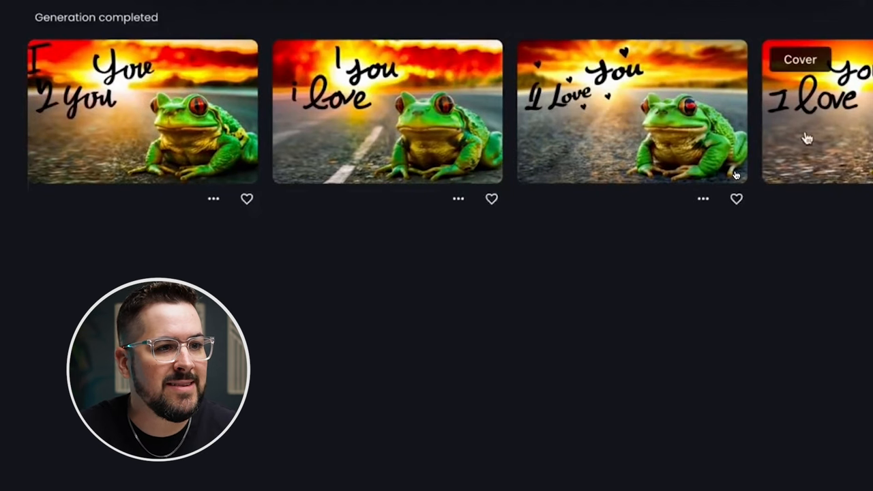
{"action": "left_click", "coordinate": [630, 112]}
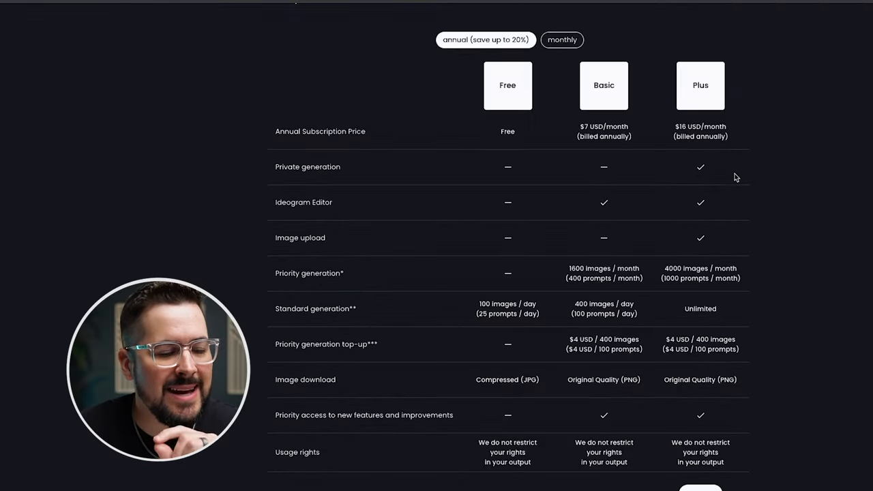
{"action": "mouse_move", "coordinate": [709, 170]}
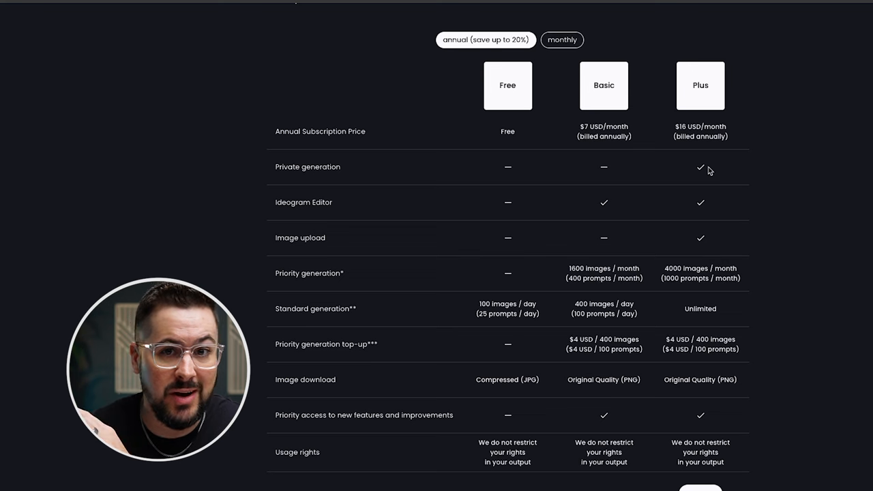
{"action": "mouse_move", "coordinate": [704, 195]}
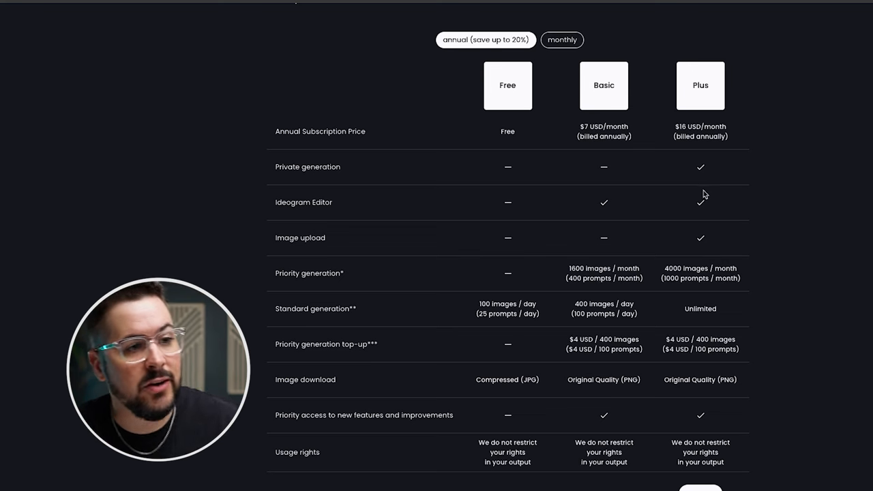
{"action": "mouse_move", "coordinate": [755, 212]}
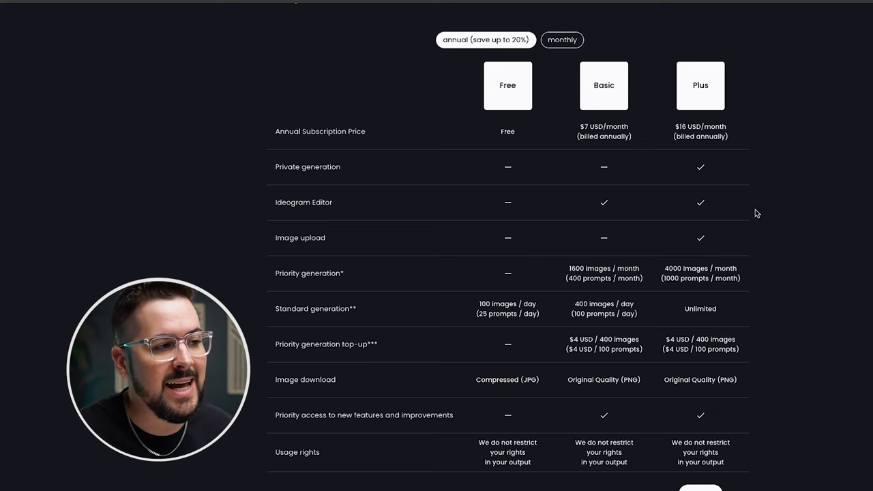
{"action": "mouse_move", "coordinate": [706, 273]}
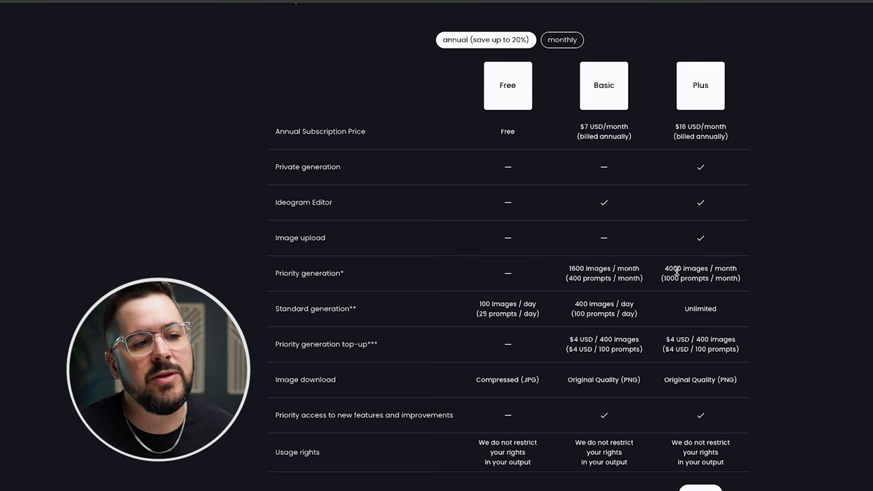
{"action": "mouse_move", "coordinate": [573, 281]}
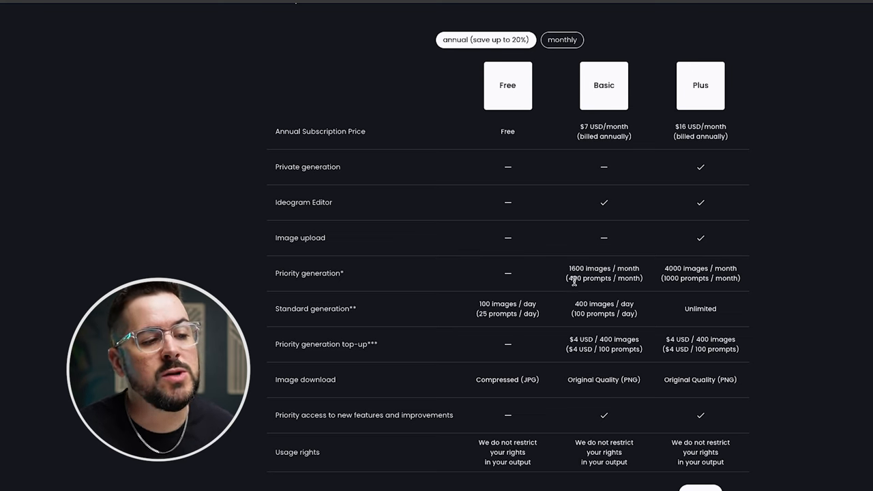
{"action": "mouse_move", "coordinate": [687, 279]}
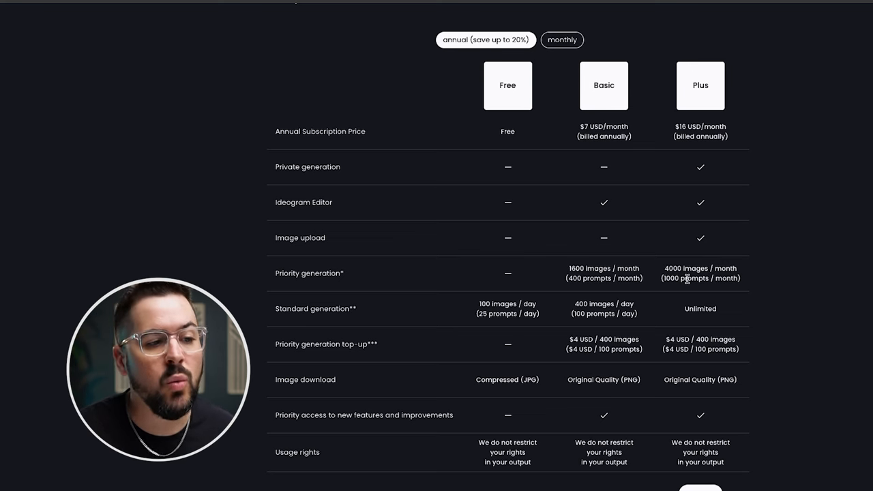
{"action": "mouse_move", "coordinate": [755, 333]}
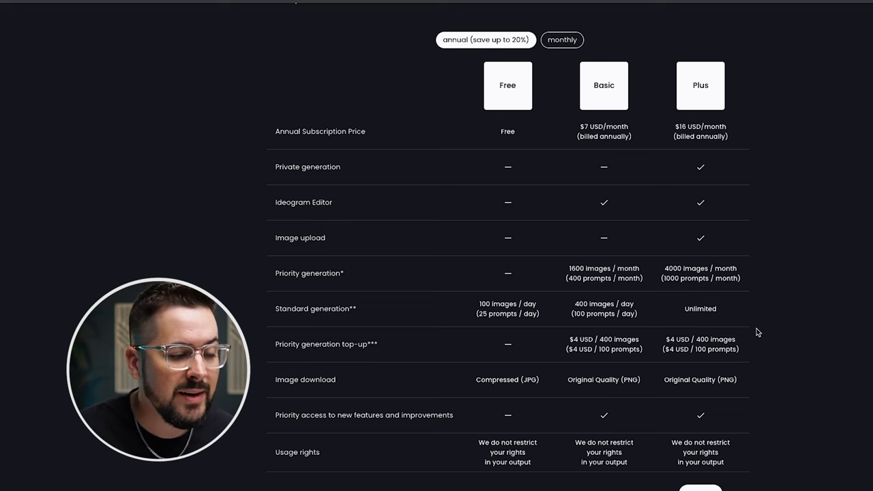
{"action": "mouse_move", "coordinate": [736, 319]}
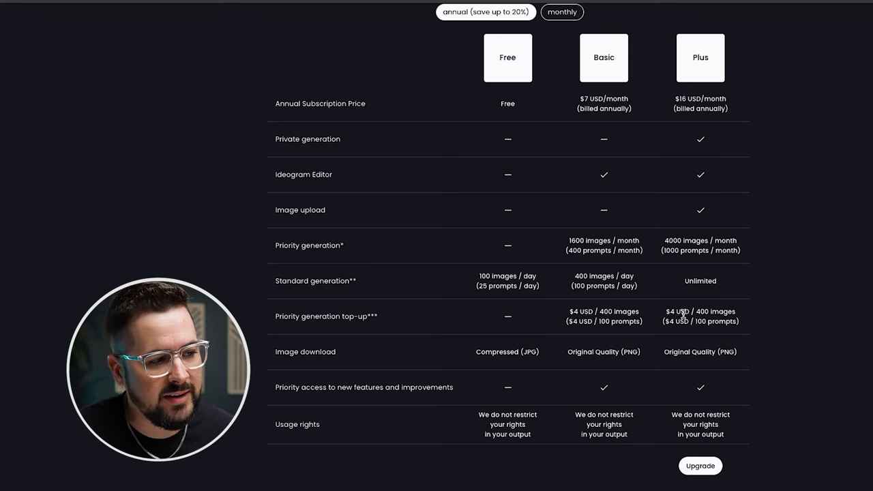
Review the plan comparison table, then switch to the browser tab with Ideogram's X profile
{"action": "scroll", "scroll_direction": "down", "scroll_amount": 3}
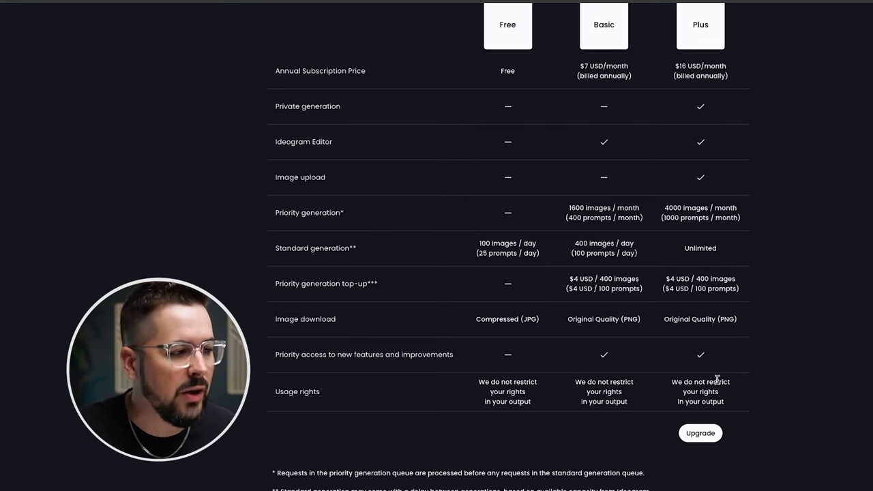
{"action": "mouse_move", "coordinate": [716, 368]}
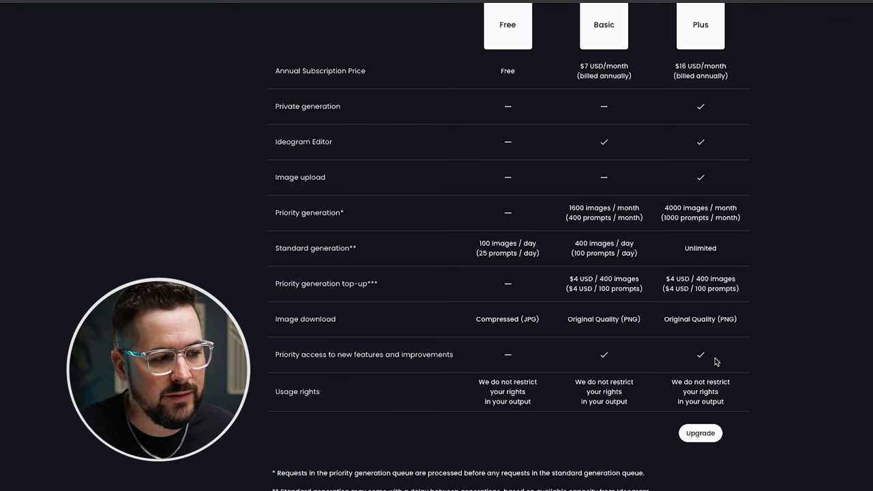
{"action": "scroll", "scroll_direction": "up", "scroll_amount": 3}
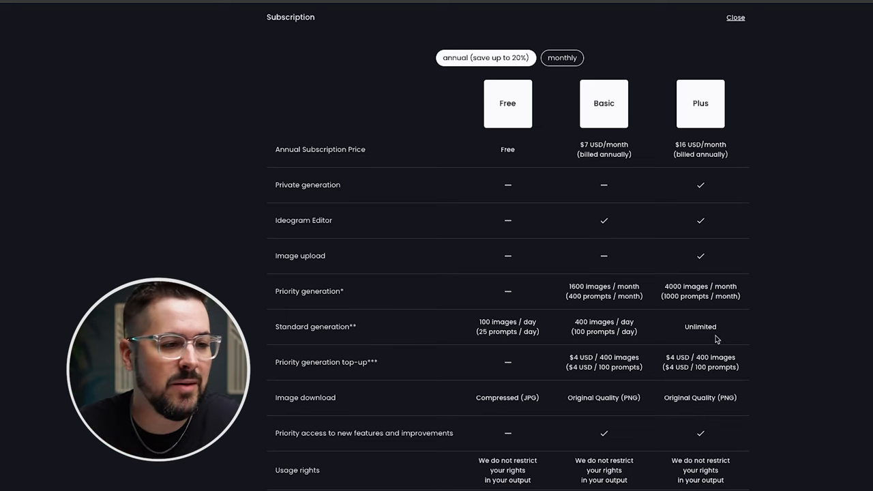
{"action": "mouse_move", "coordinate": [720, 273]}
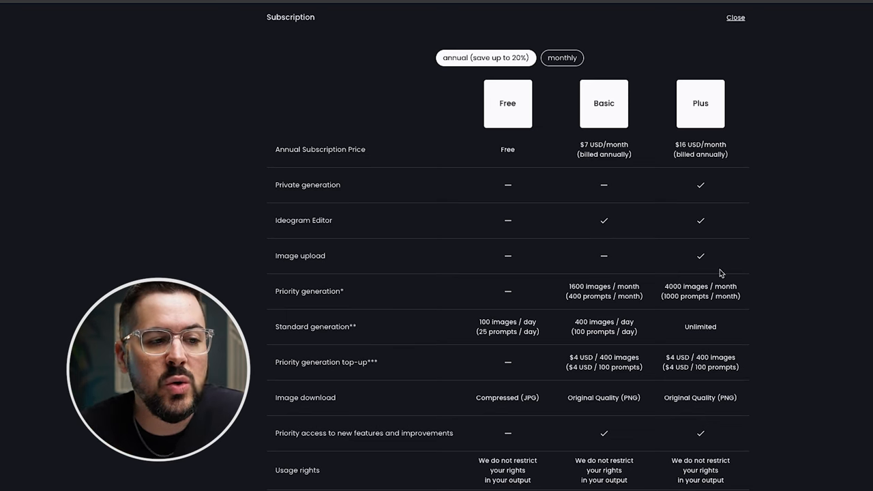
{"action": "mouse_move", "coordinate": [742, 257]}
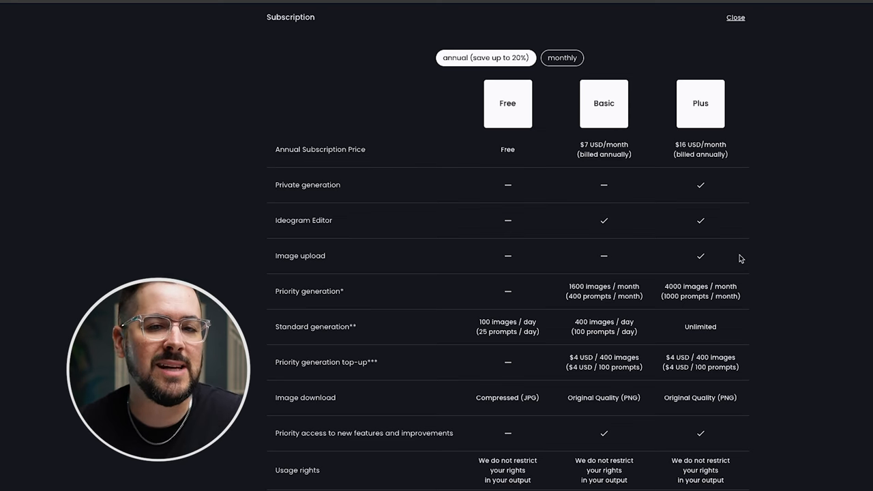
{"action": "left_click", "coordinate": [735, 16]}
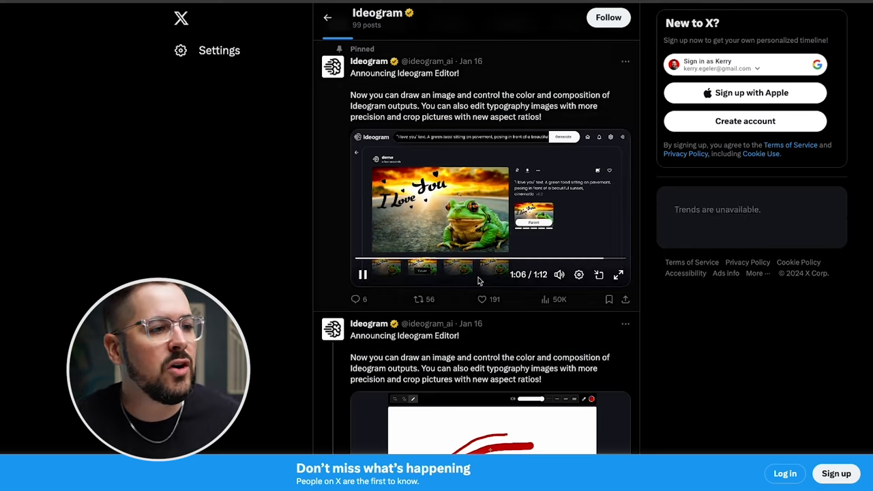
Find the image-prompting post on Ideogram's X feed and play its demo video full screen
{"action": "scroll", "scroll_direction": "down", "scroll_amount": 3}
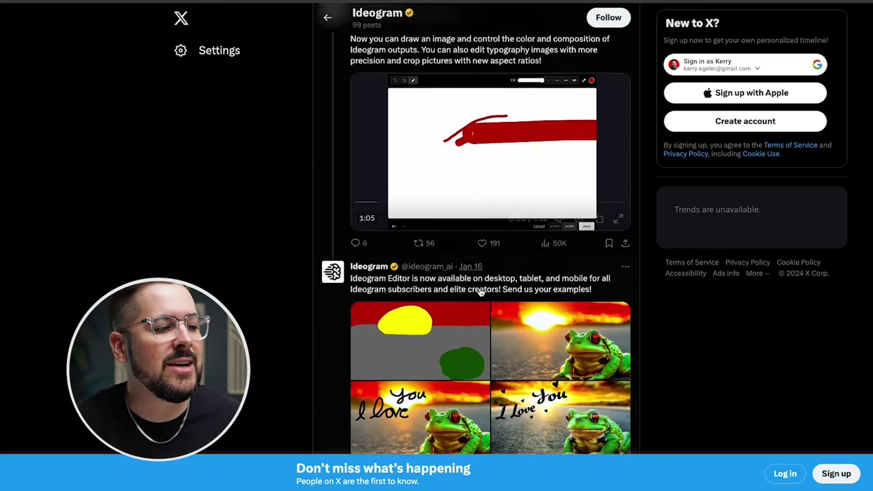
{"action": "scroll", "scroll_direction": "down", "scroll_amount": 3}
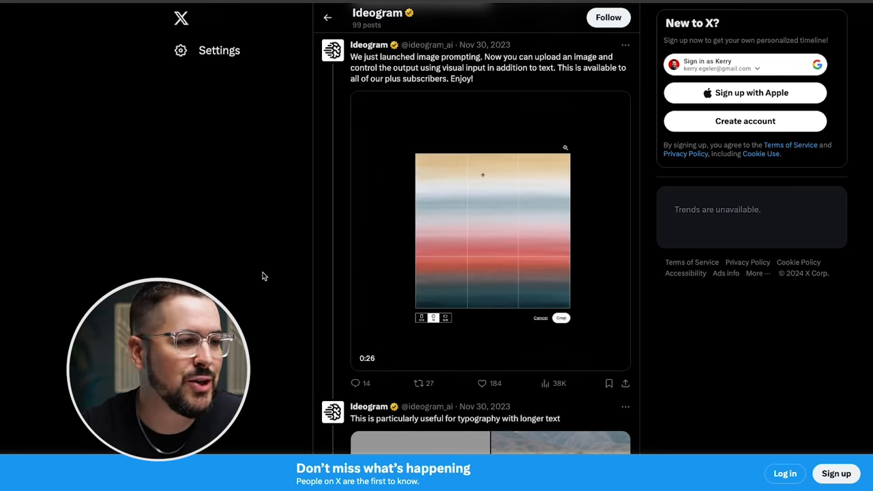
{"action": "left_click", "coordinate": [490, 232]}
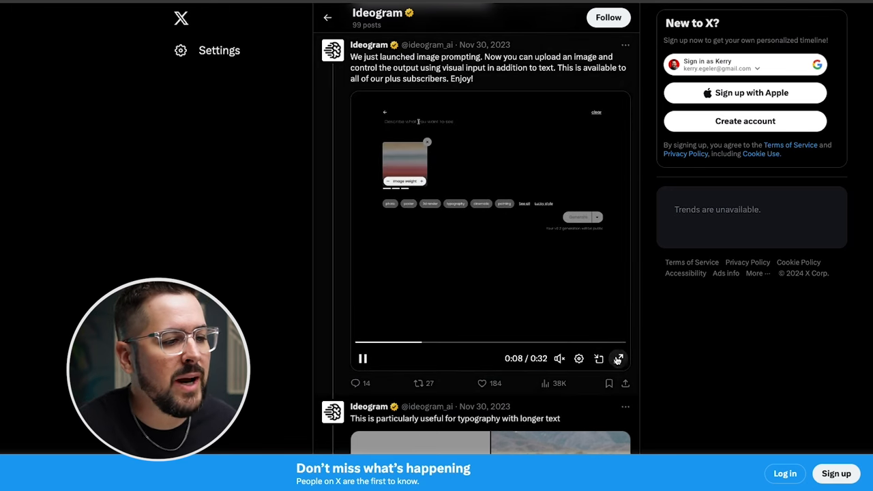
{"action": "left_click", "coordinate": [618, 357]}
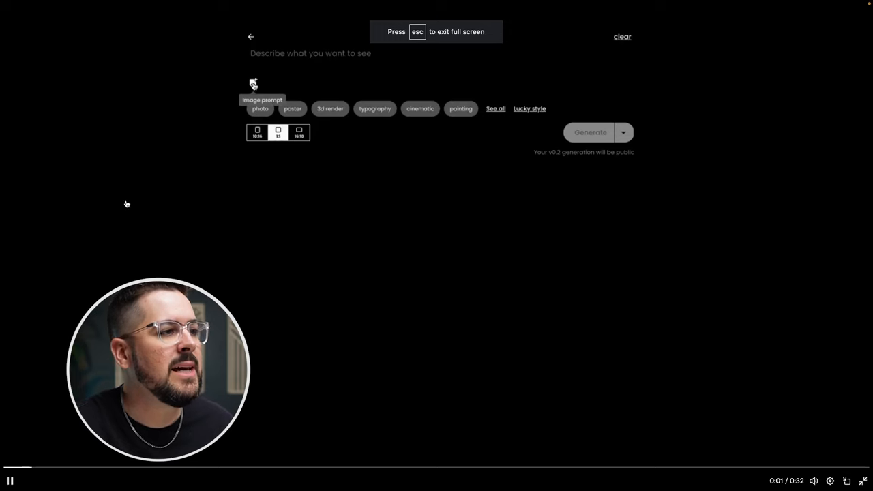
Upload gradient.png as the image prompt
{"action": "left_click", "coordinate": [254, 83]}
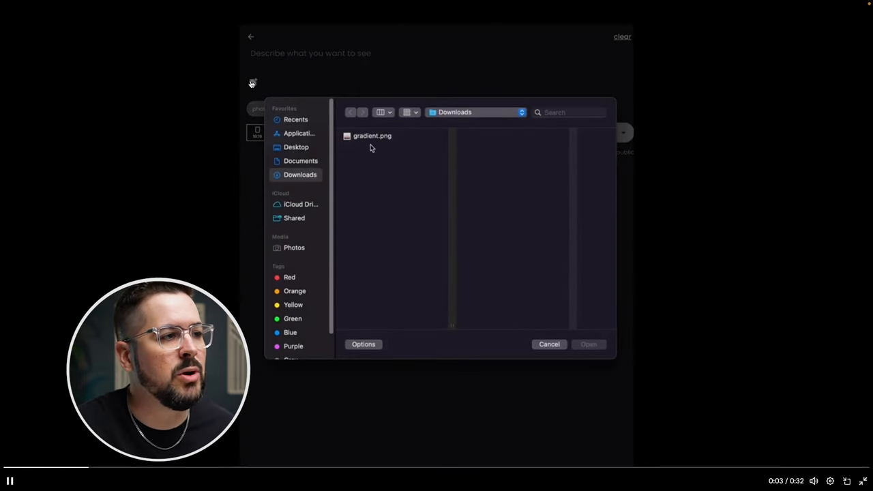
{"action": "left_click", "coordinate": [372, 137]}
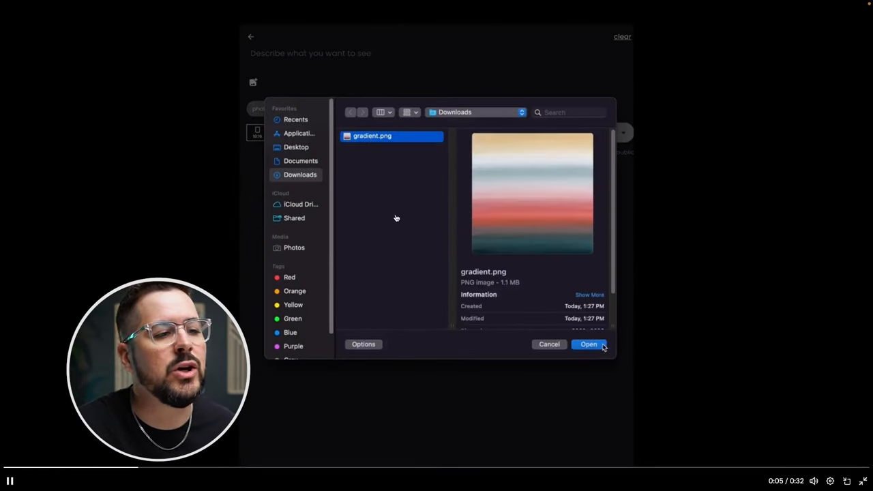
{"action": "left_click", "coordinate": [588, 344]}
{"action": "type", "text": "A big sail"}
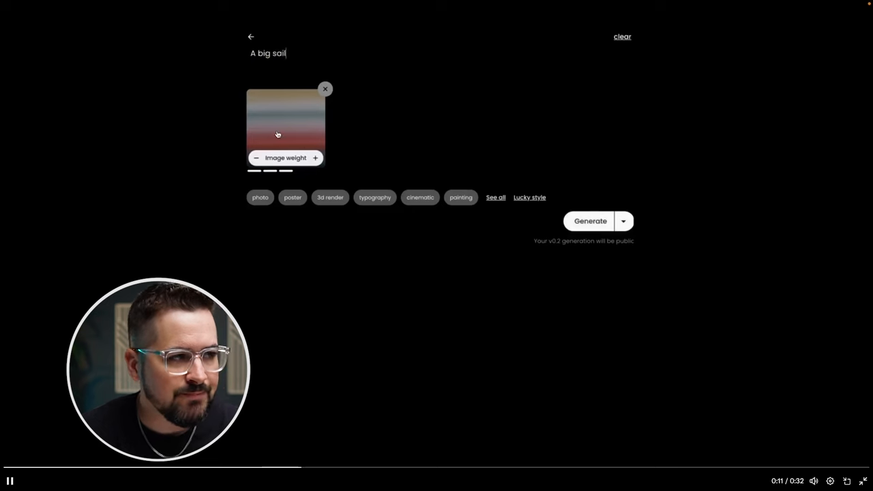
Generate the sailing-boat-before-dawn paintings from the gradient and view one result full size
{"action": "type", "text": "ing boat right before the dawn, painting"}
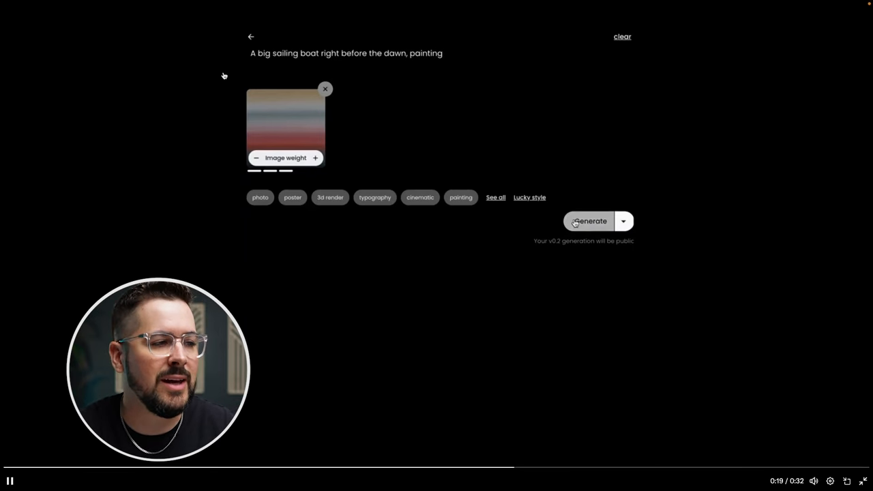
{"action": "left_click", "coordinate": [591, 221]}
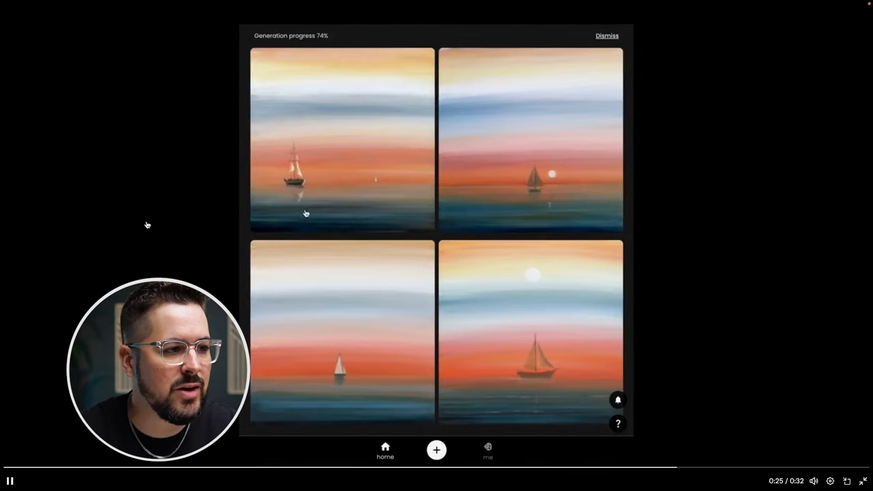
{"action": "left_click", "coordinate": [341, 139]}
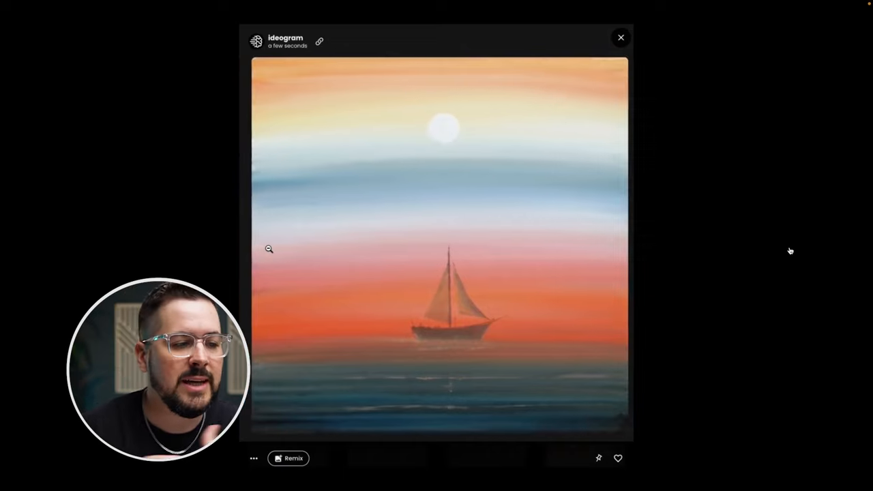
{"action": "left_click", "coordinate": [619, 38]}
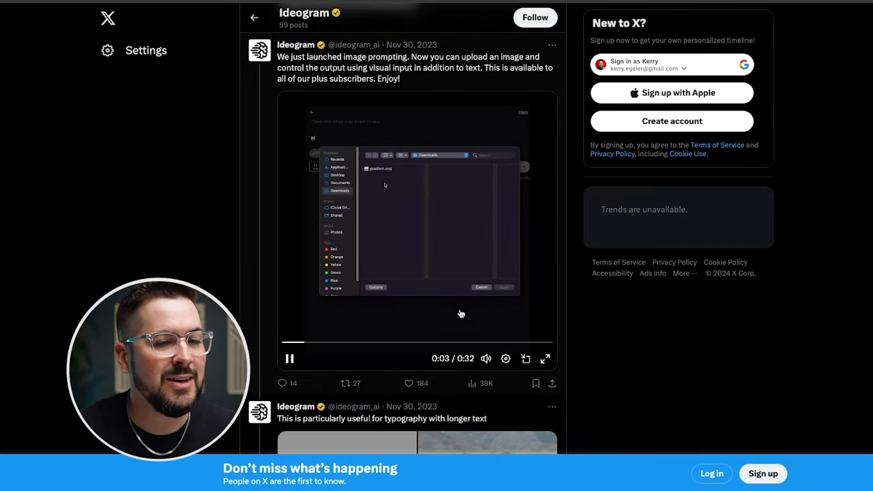
Enlarge the typography post's lion holding an 'I love you to The Moon and back!' sign
{"action": "scroll", "scroll_direction": "down", "scroll_amount": 3}
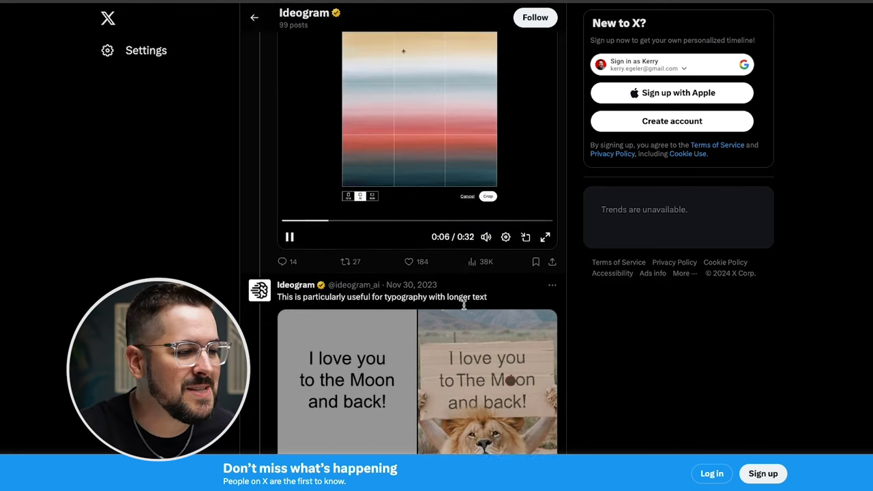
{"action": "scroll", "scroll_direction": "down", "scroll_amount": 3}
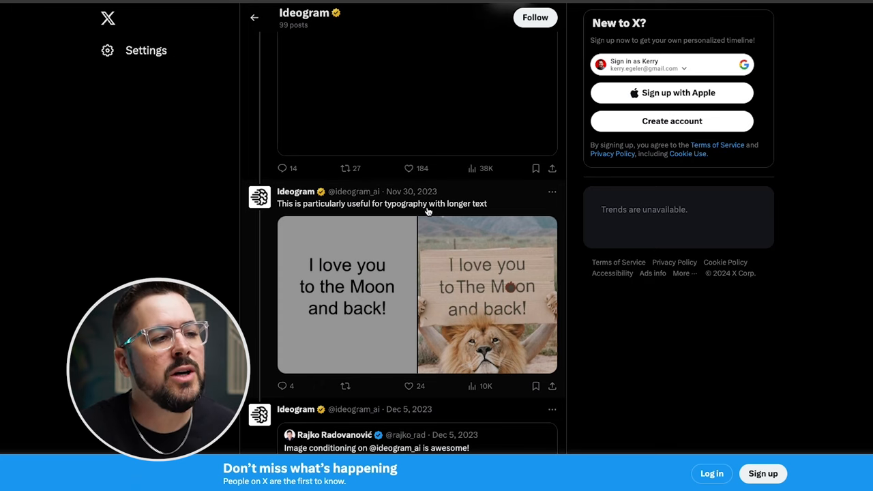
{"action": "mouse_move", "coordinate": [478, 207]}
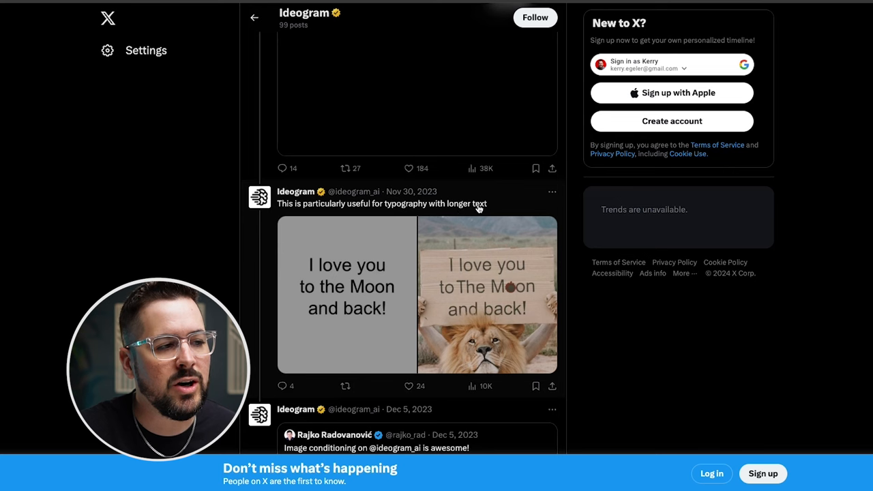
{"action": "mouse_move", "coordinate": [352, 295]}
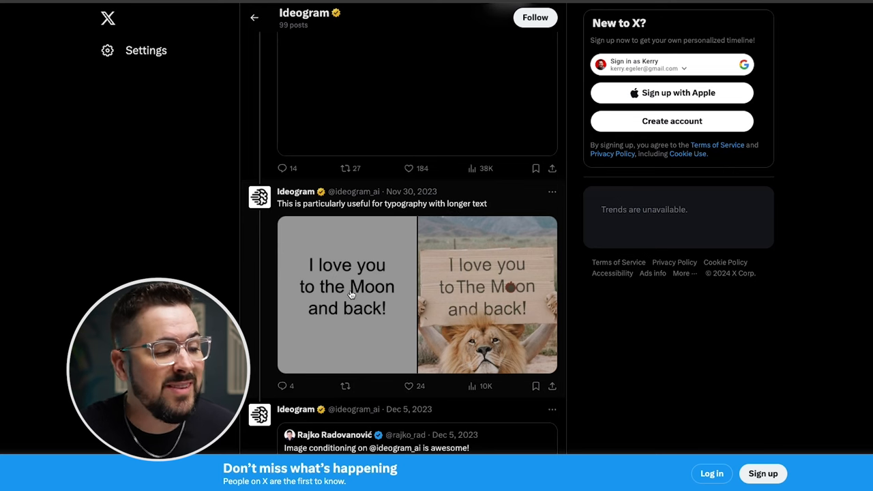
{"action": "left_click", "coordinate": [346, 294]}
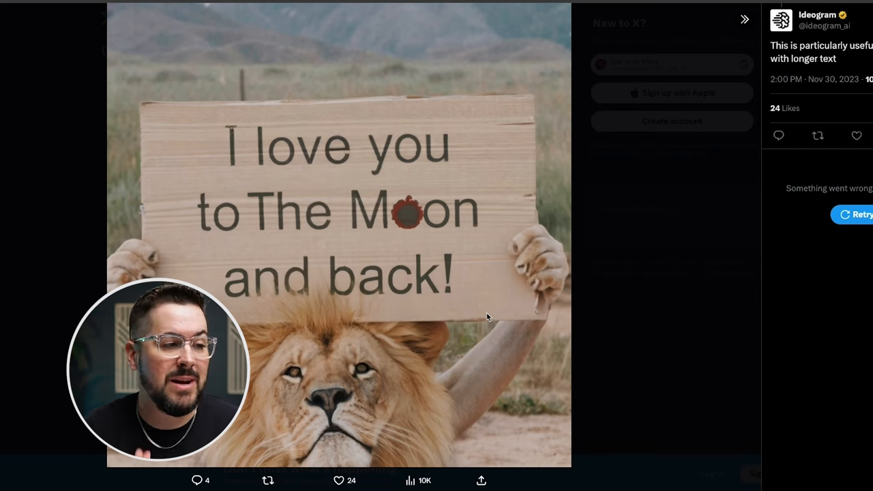
{"action": "mouse_move", "coordinate": [511, 270]}
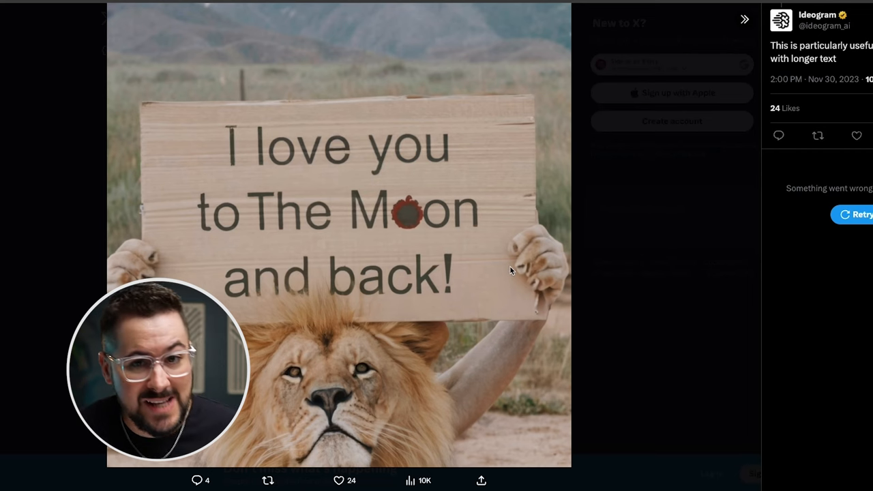